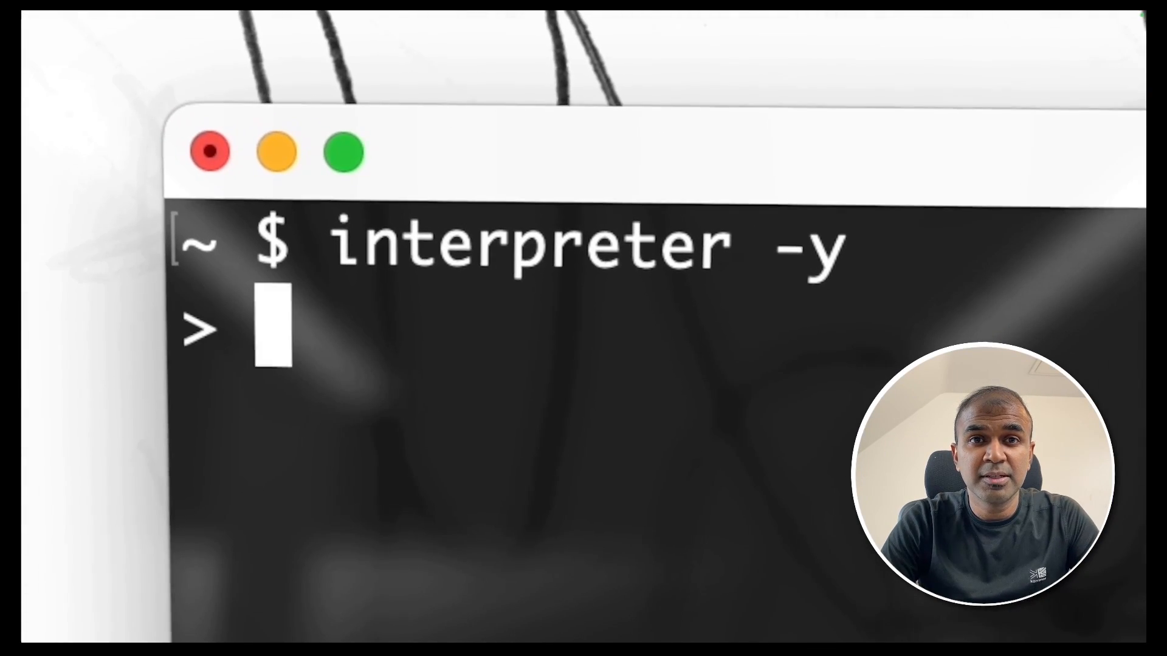
# Step: Ask Open Interpreter 'Can you set my system to dark mode?' and bring up a Terminal window
pyautogui.write('Can you set my')
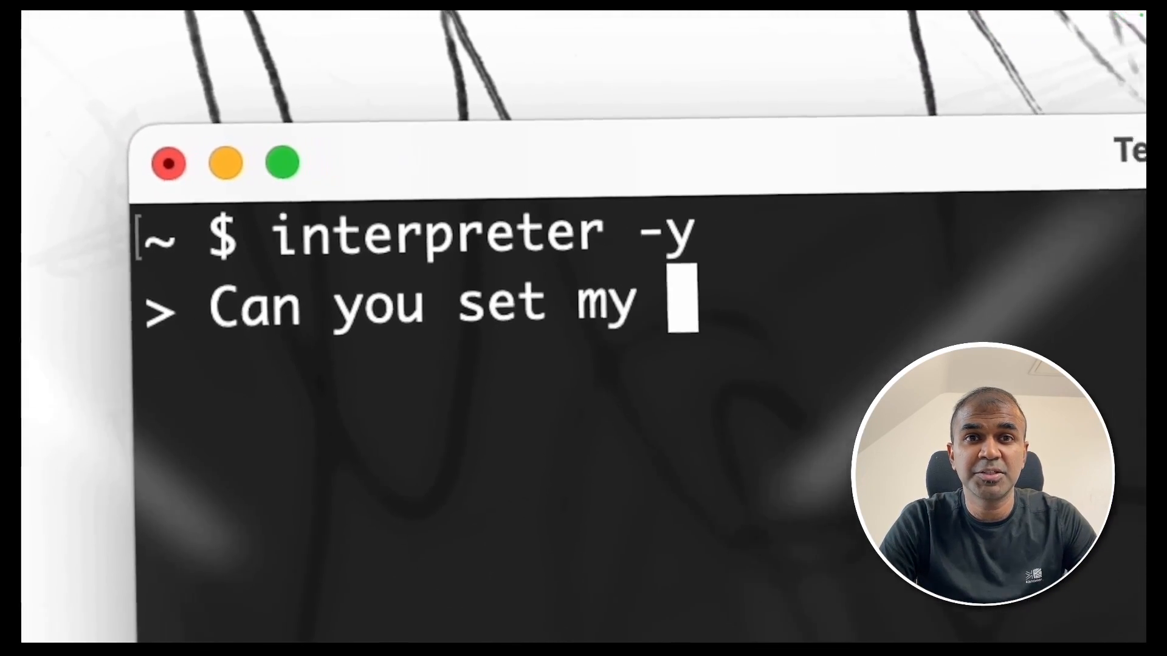
pyautogui.write('system to dark mode?')
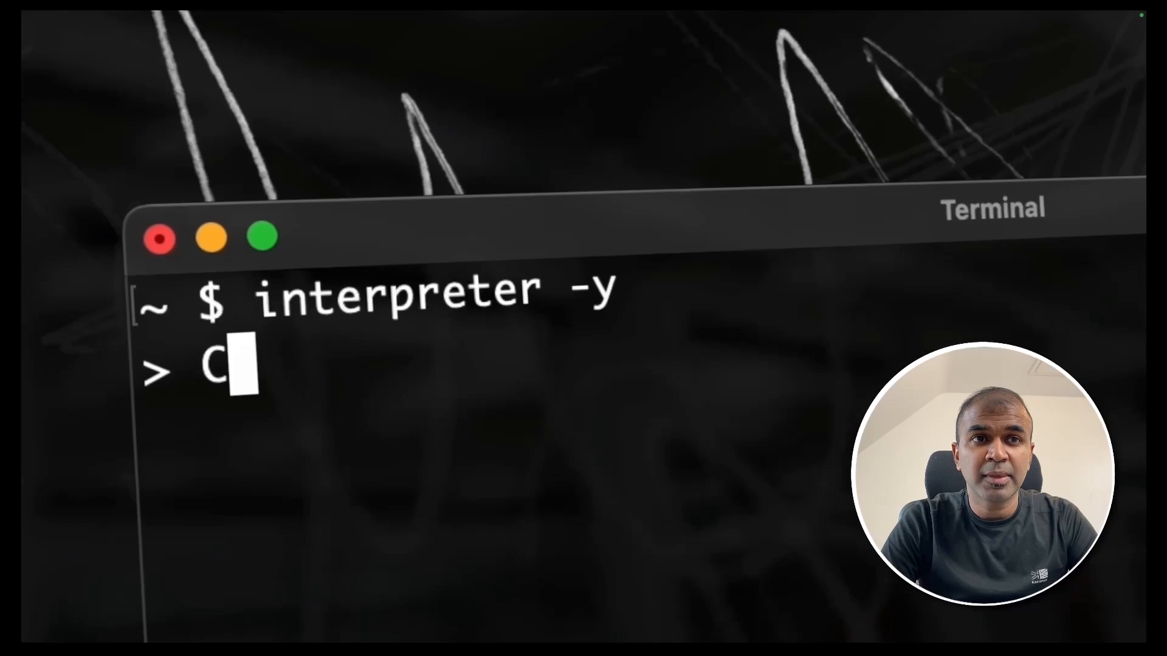
pyautogui.write('an you make me a')
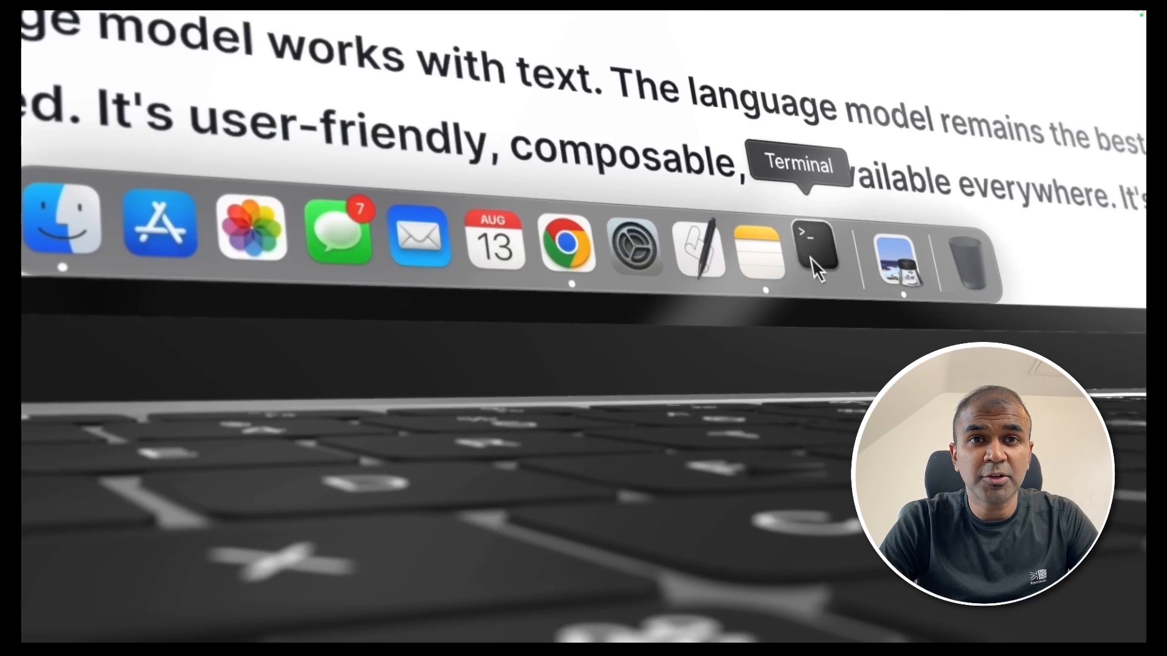
pyautogui.click(809, 248)
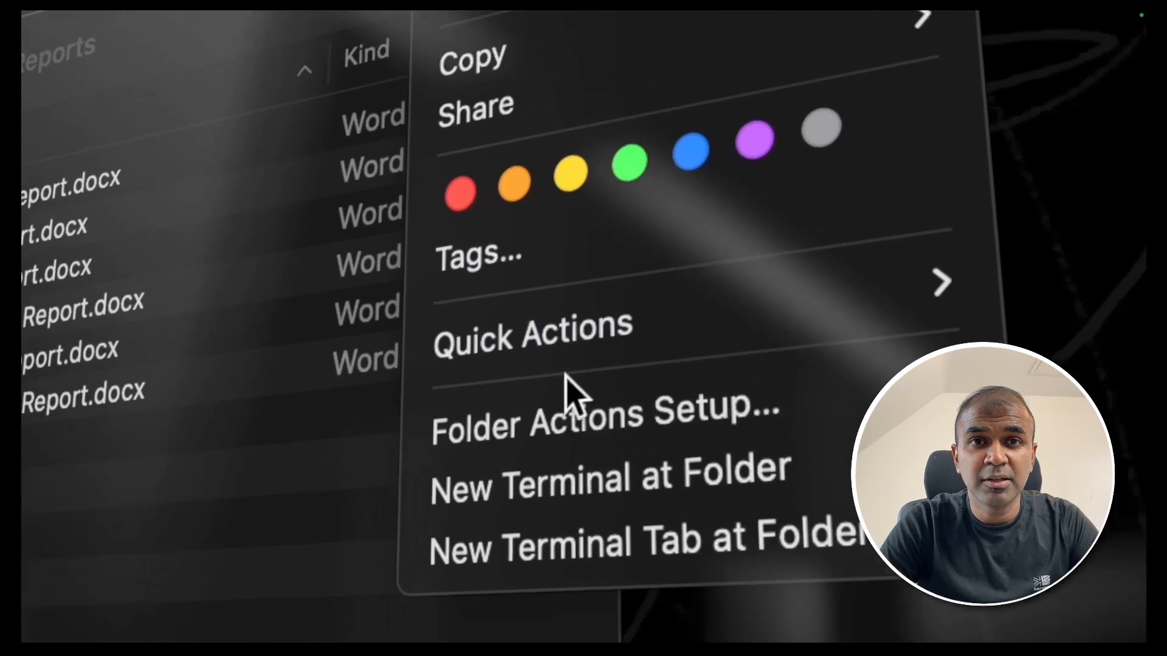
# Step: Open a terminal at the folder and scroll through the listing
pyautogui.click(602, 484)
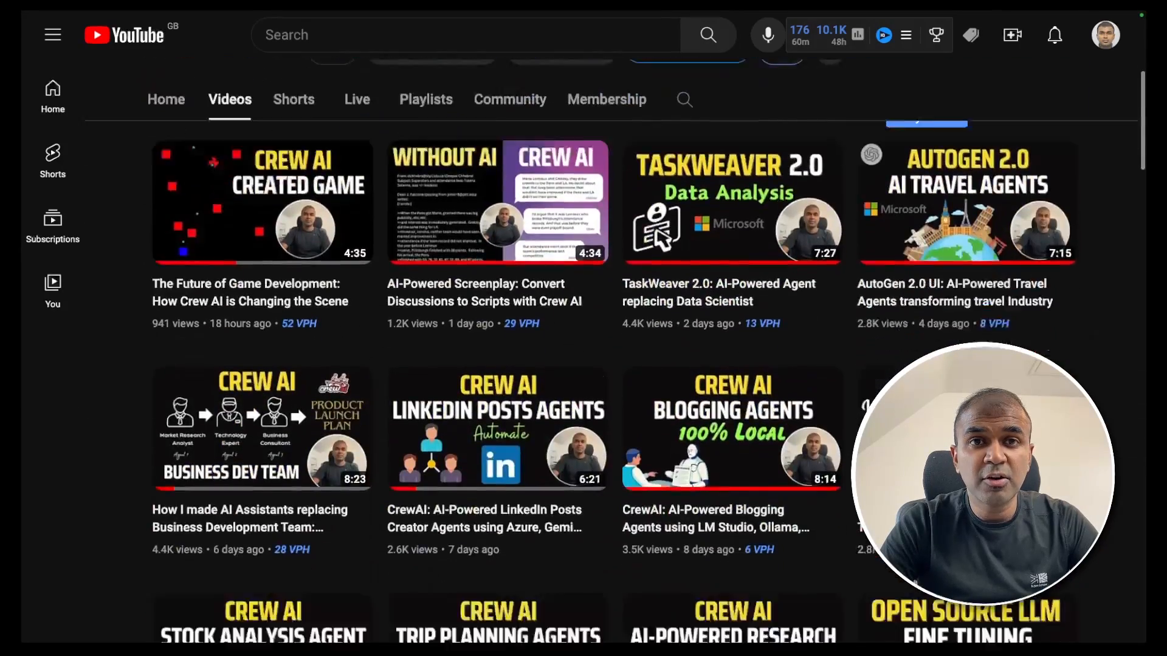
pyautogui.scroll(-3)
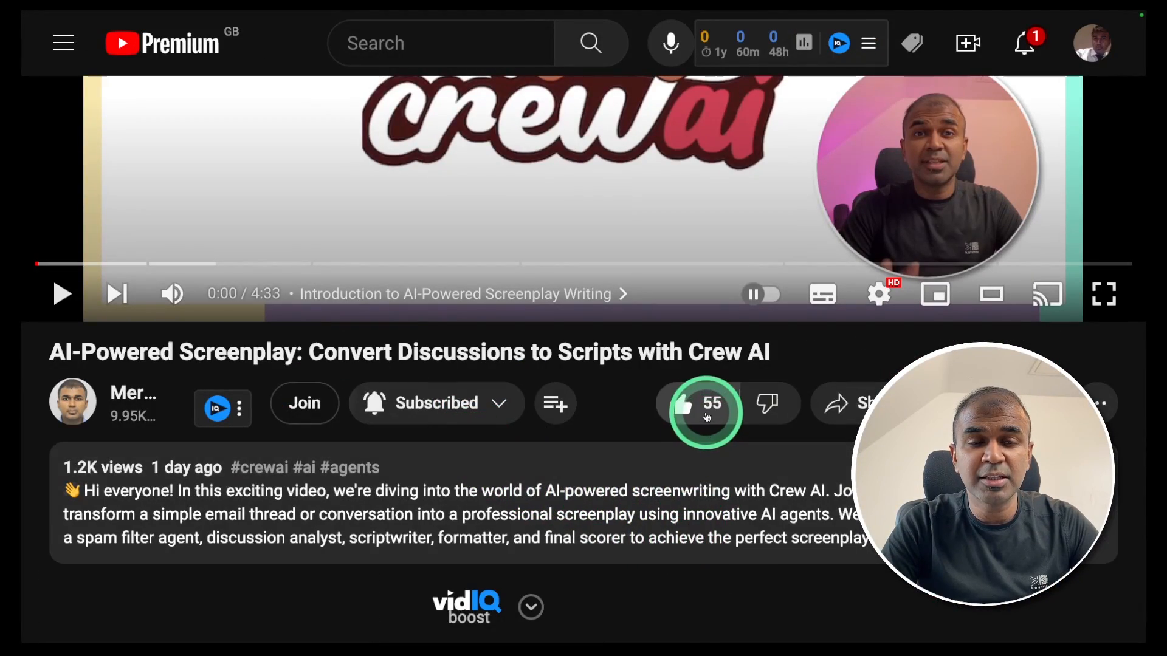
pyautogui.moveTo(705, 417)
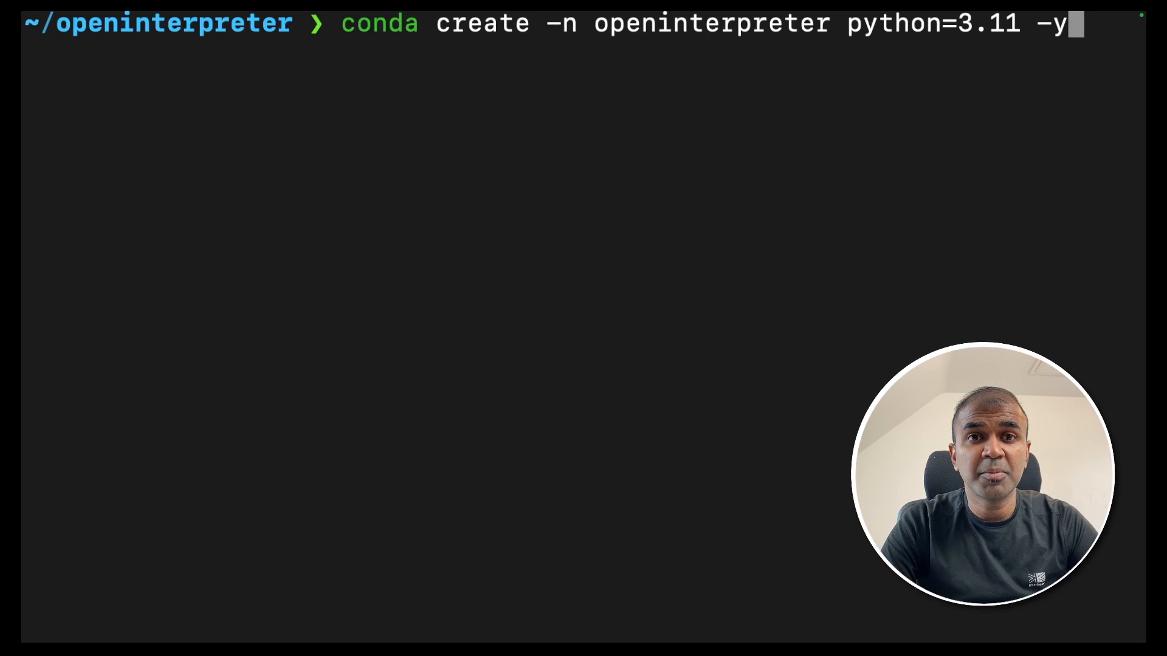
# Step: Install open-interpreter, then fastapi and uvicorn, with pip in the openinterpreter environment
pyautogui.click(641, 63)
pyautogui.write('conda activate openinterpreter')
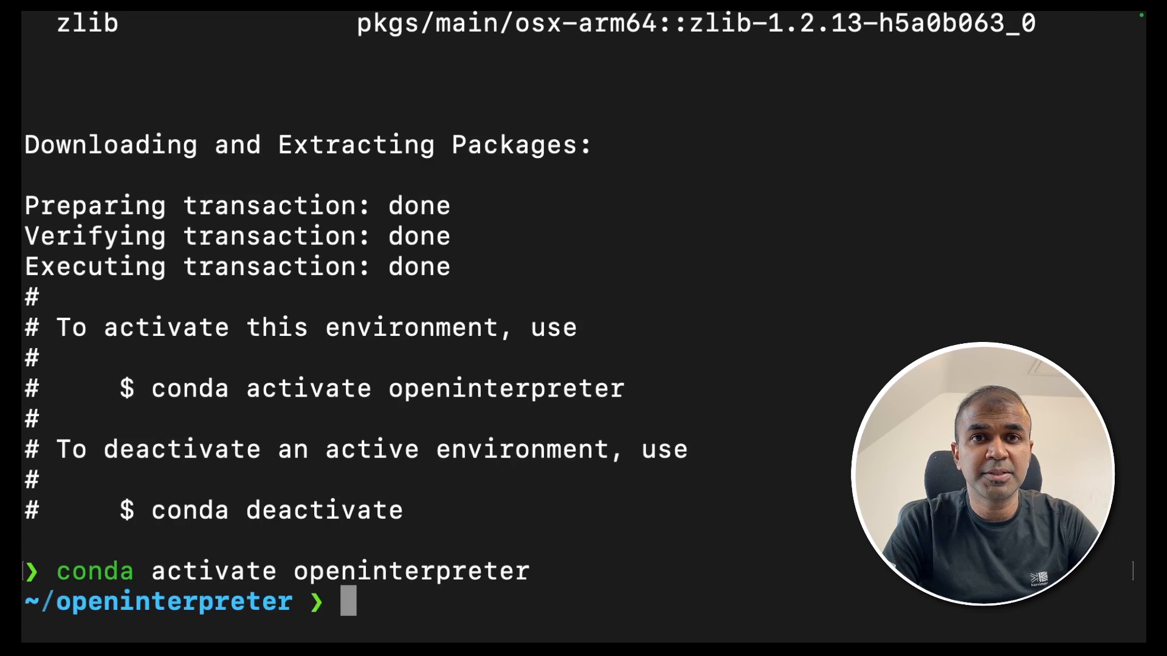
pyautogui.write('pip install open-interpreter')
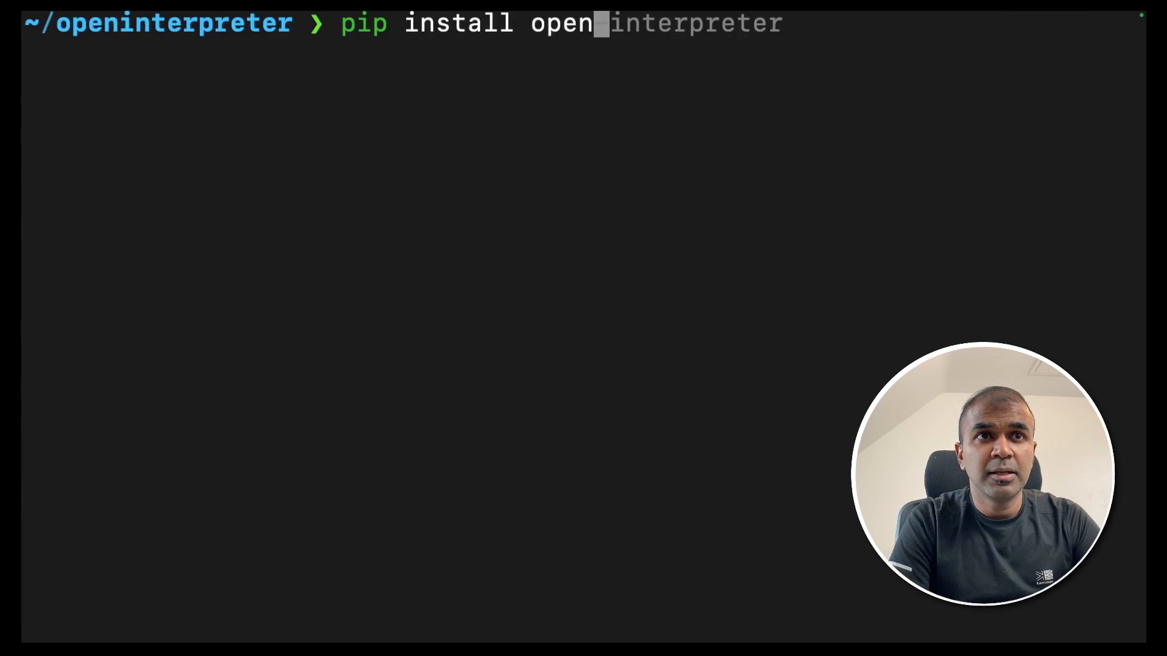
pyautogui.write('-interpreter')
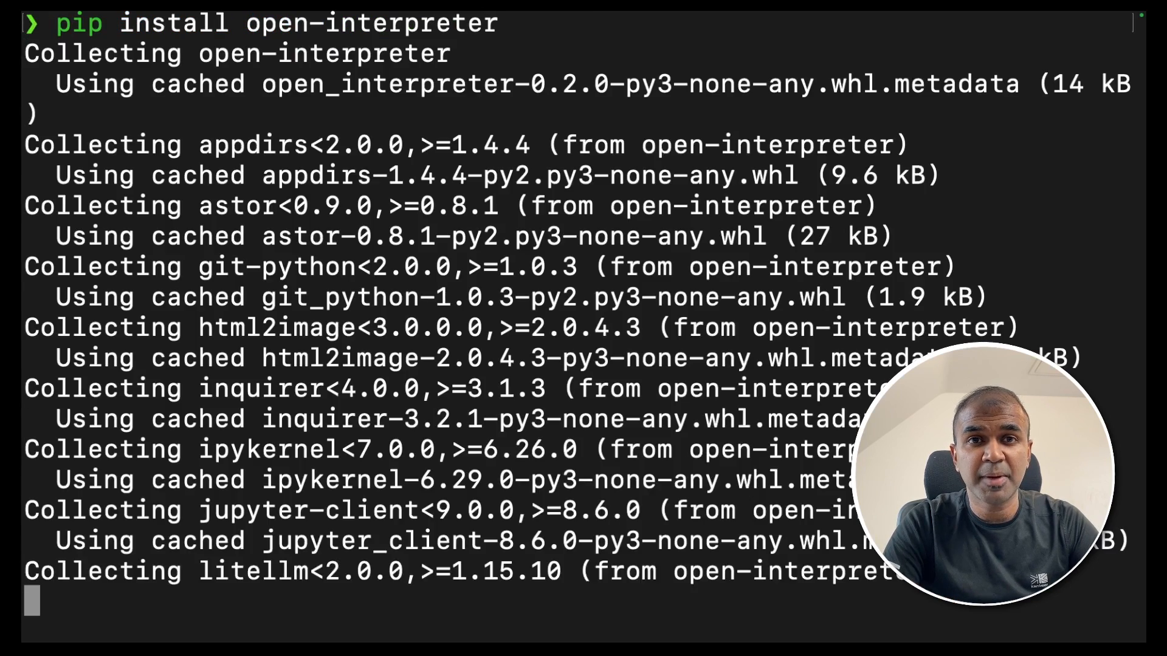
pyautogui.write('pip install fastapi uvicorn')
pyautogui.write('interpreter')
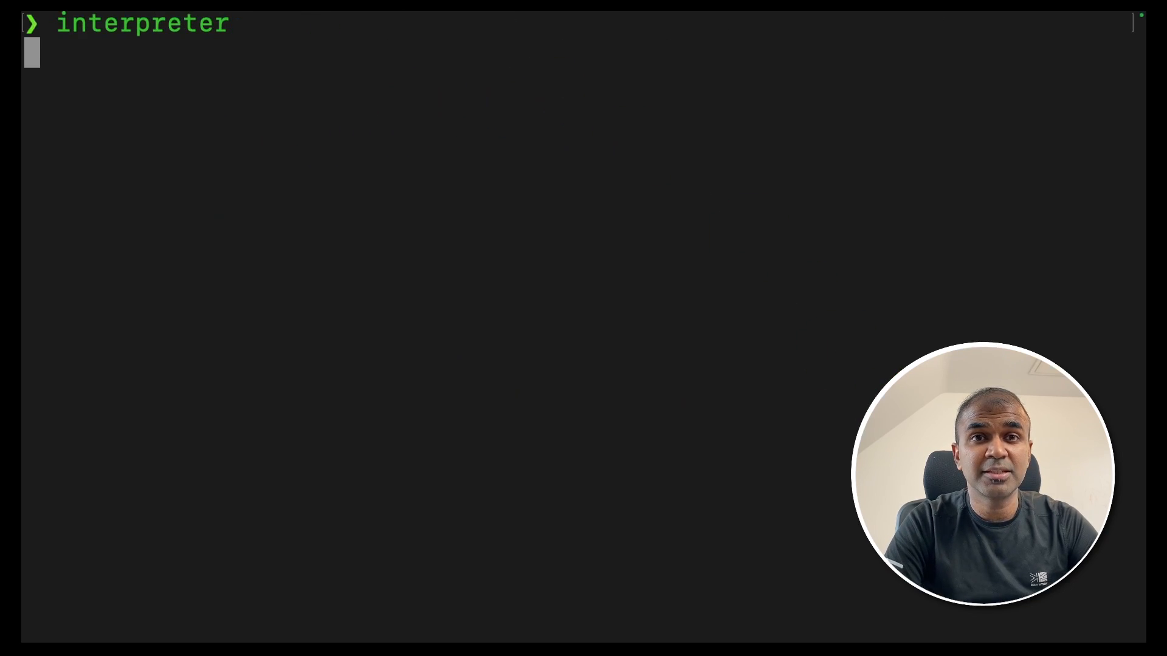
# Step: Start Open Interpreter and have it list all the files on the Desktop, approving with y
pyautogui.press('Enter')
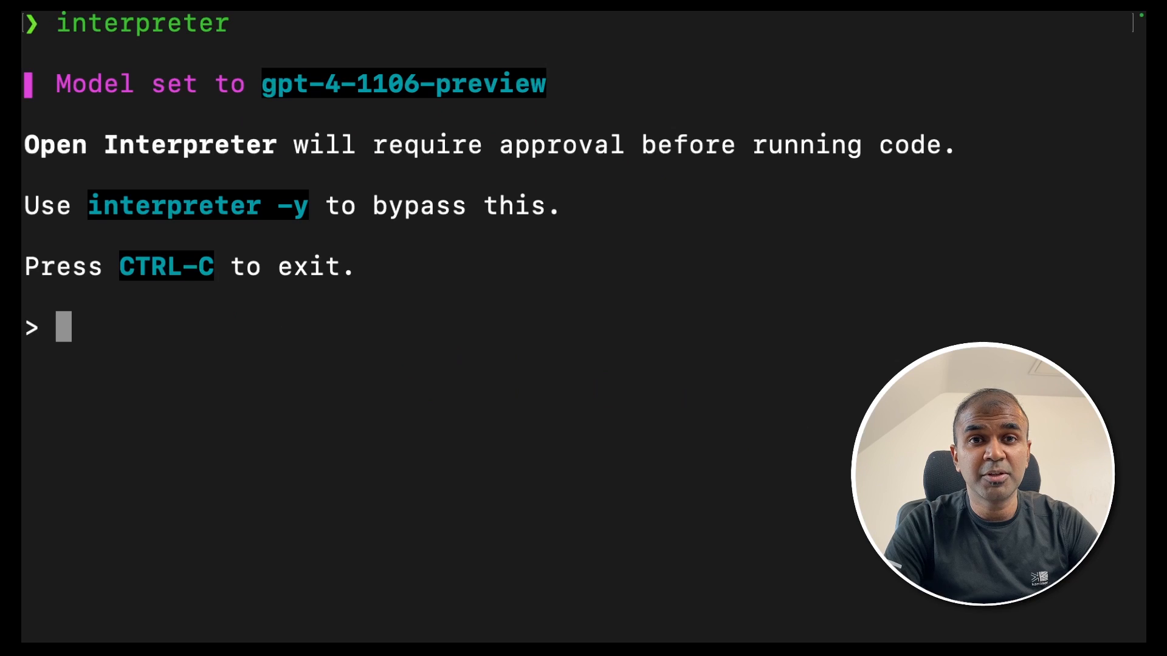
pyautogui.write('list all')
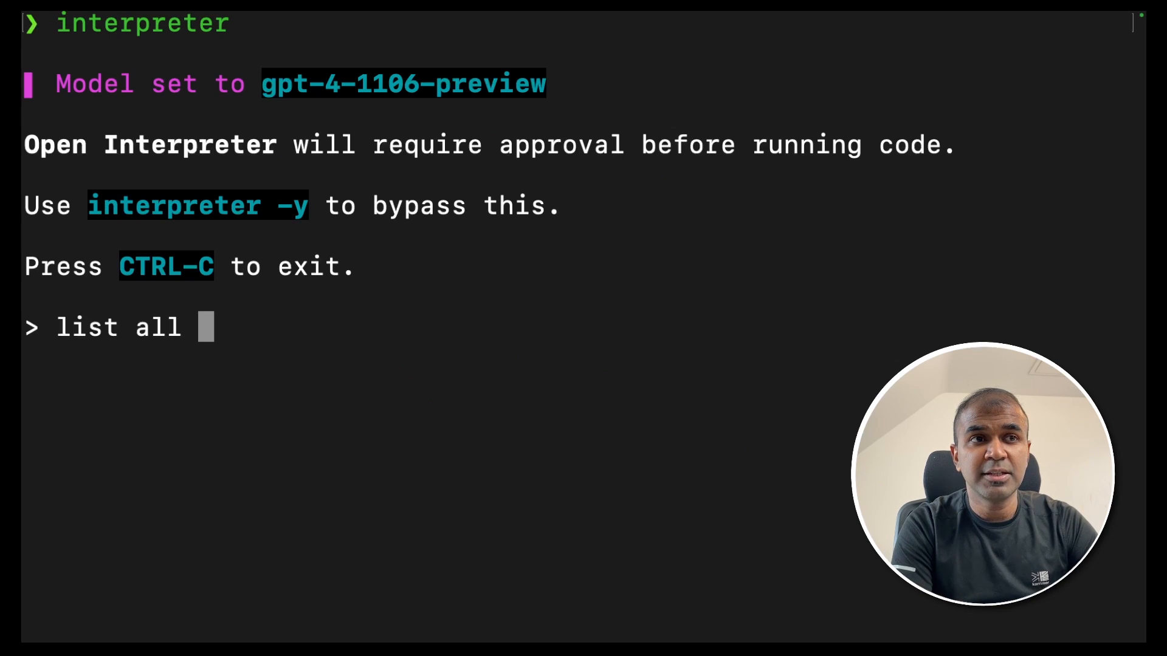
pyautogui.write('the files in my desktop')
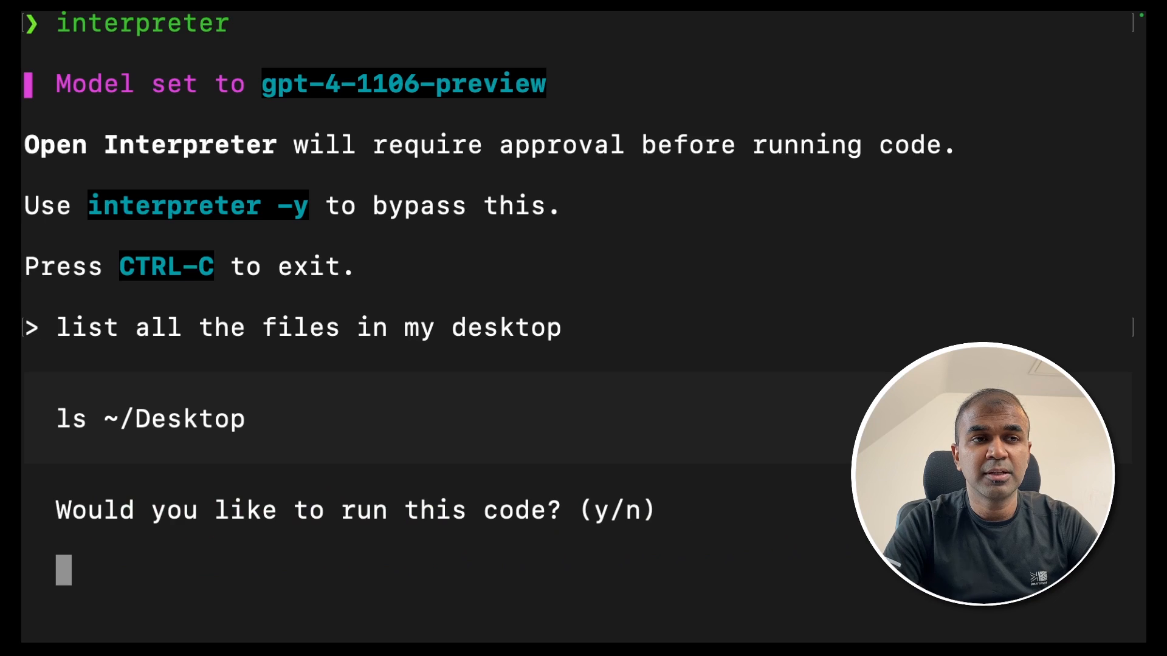
pyautogui.write('y')
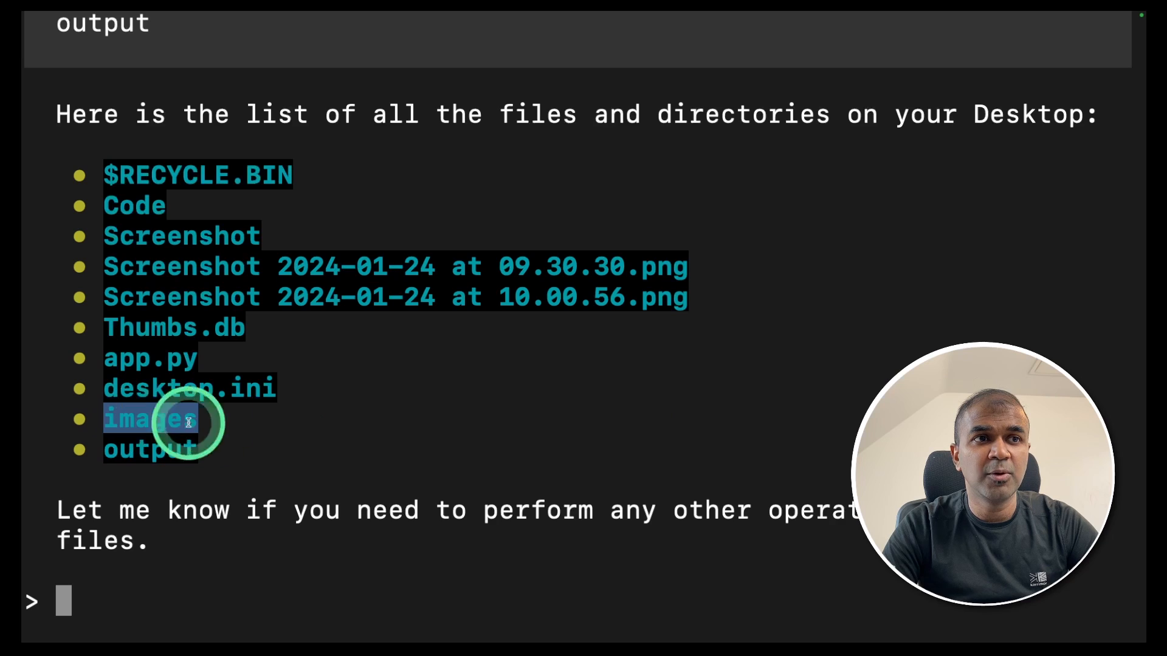
# Step: Ask for the total number of images in the images folder and open that folder in Finder
pyautogui.write('total number')
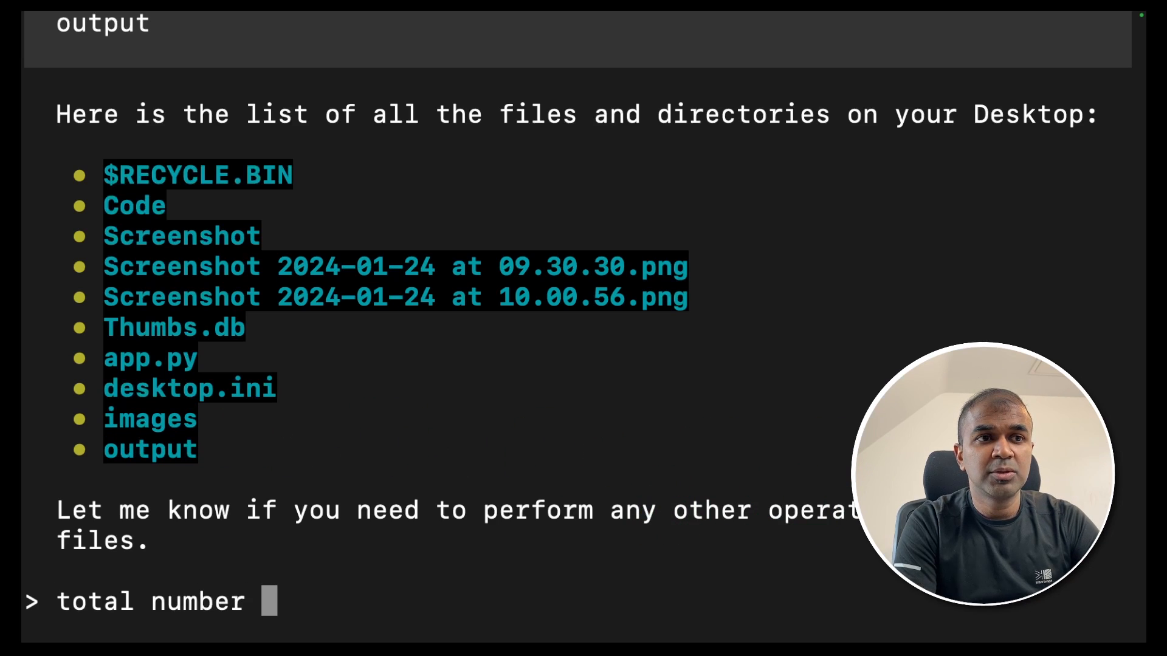
pyautogui.write('of images in the i')
pyautogui.write('y')
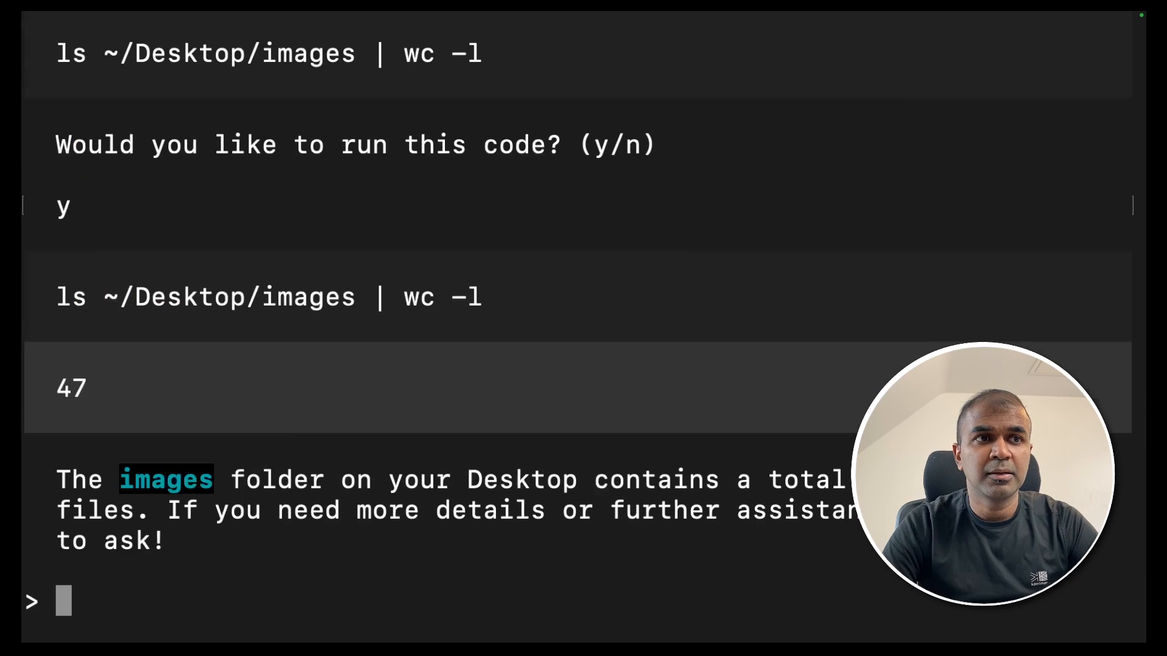
pyautogui.doubleClick(71, 387)
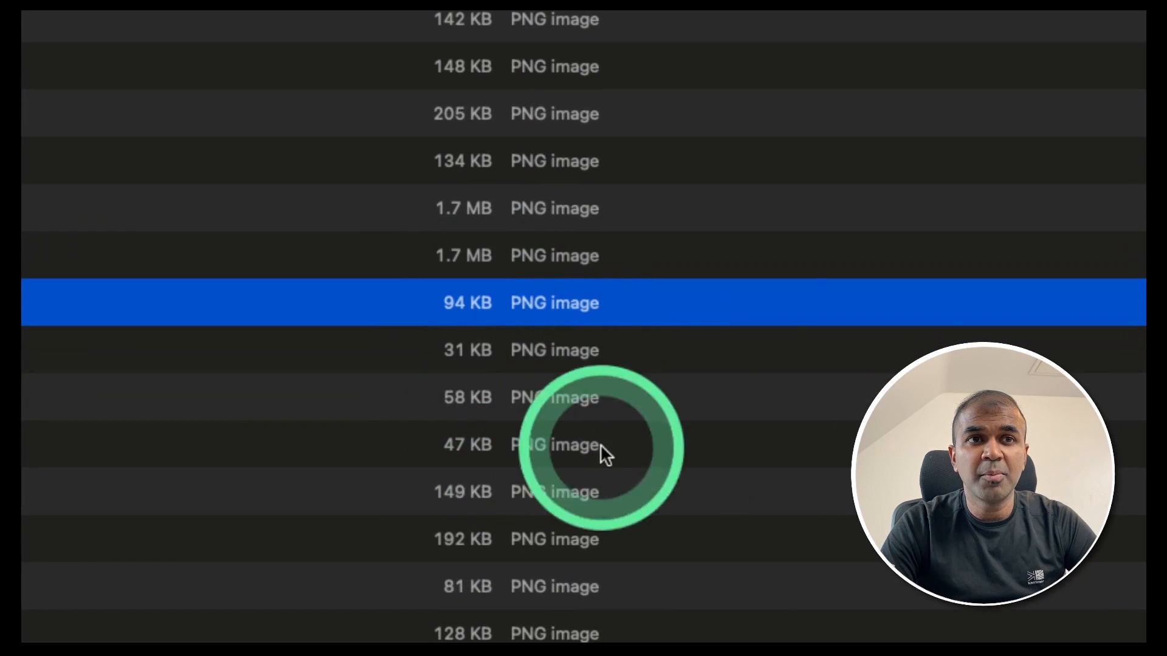
# Step: Inspect a PNG image and one of the converted JPEG images in the images folder
pyautogui.click(605, 454)
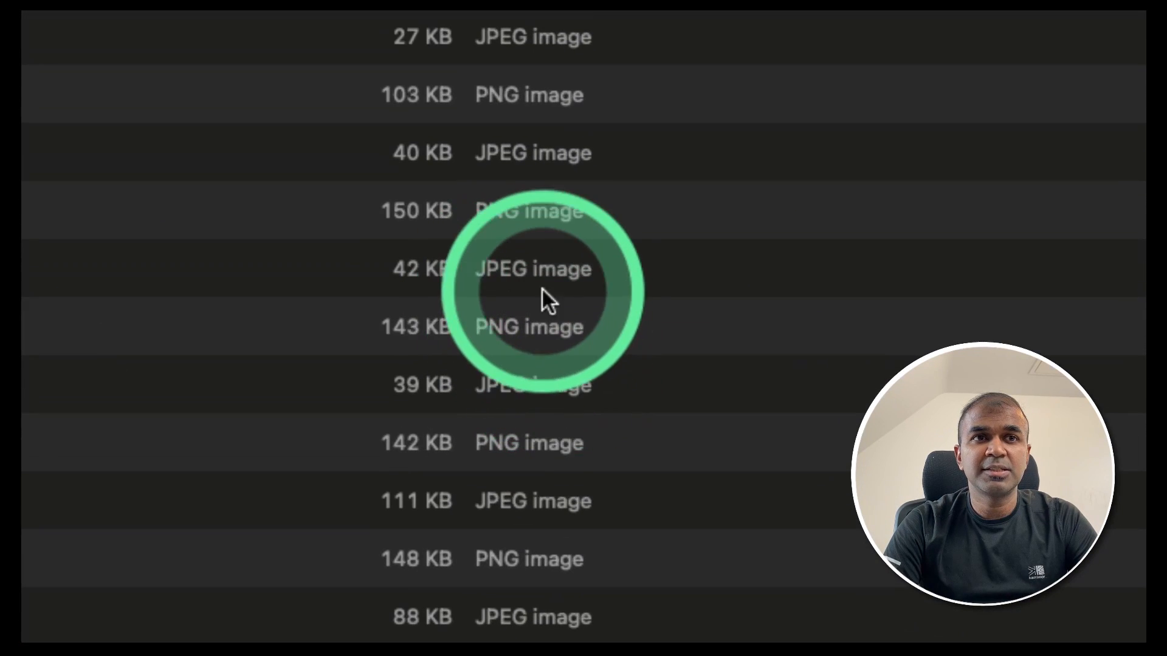
pyautogui.click(537, 296)
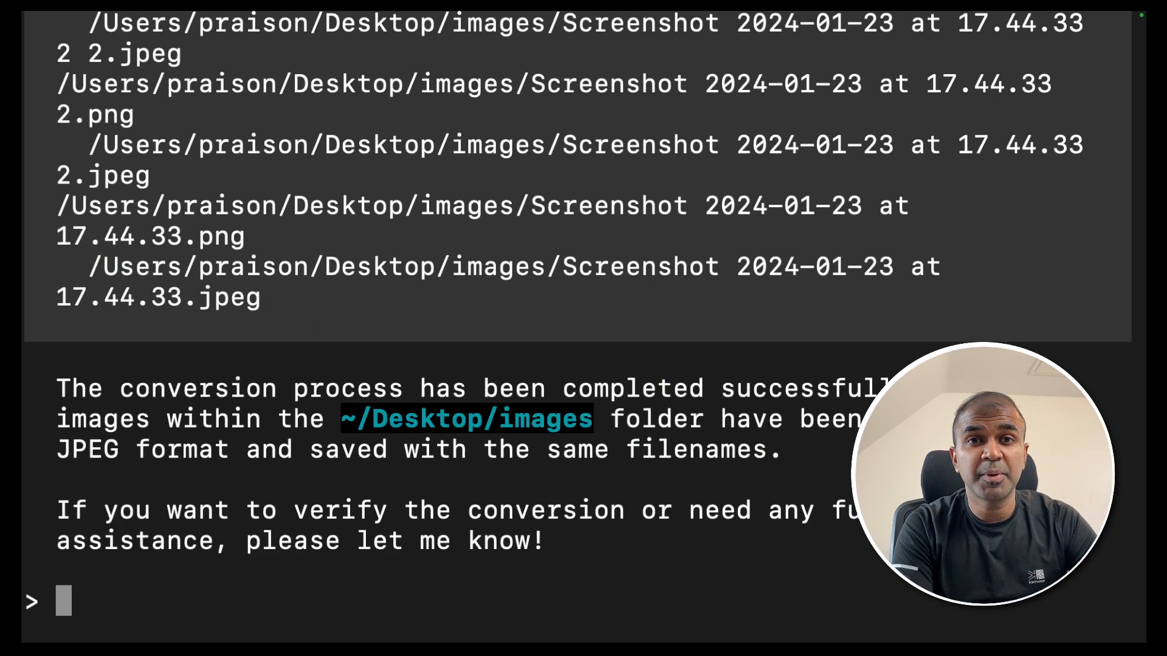
# Step: Ask Open Interpreter to 'find my space usage, cpu usage and process monitoring'
pyautogui.write('find my')
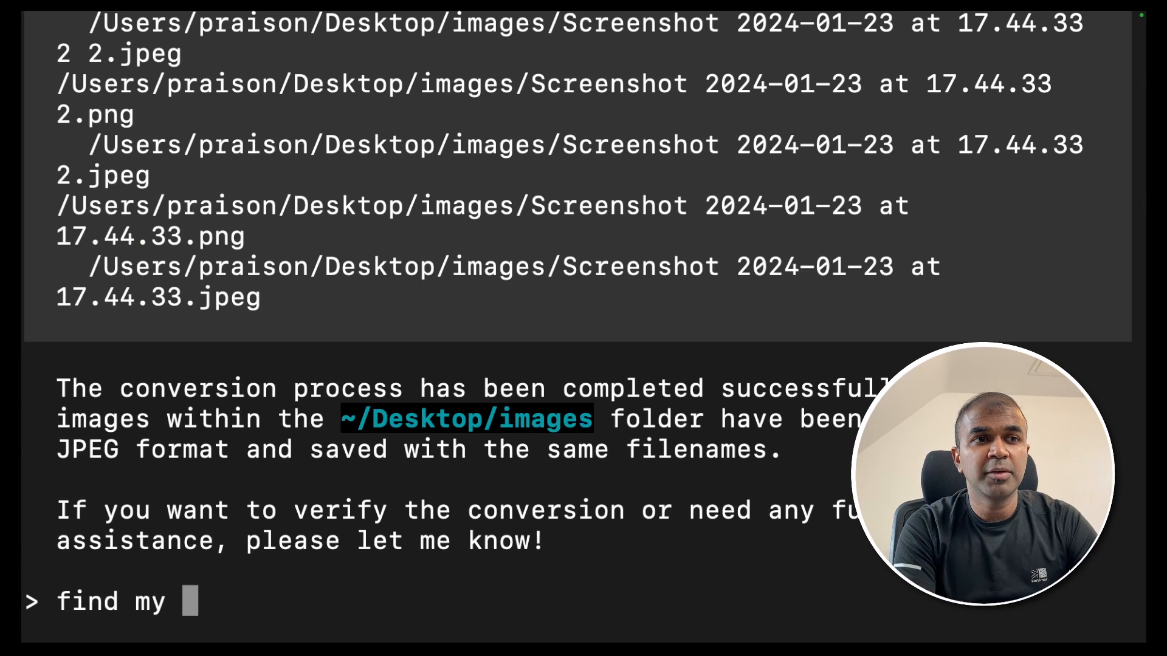
pyautogui.write('space usage, cpu us')
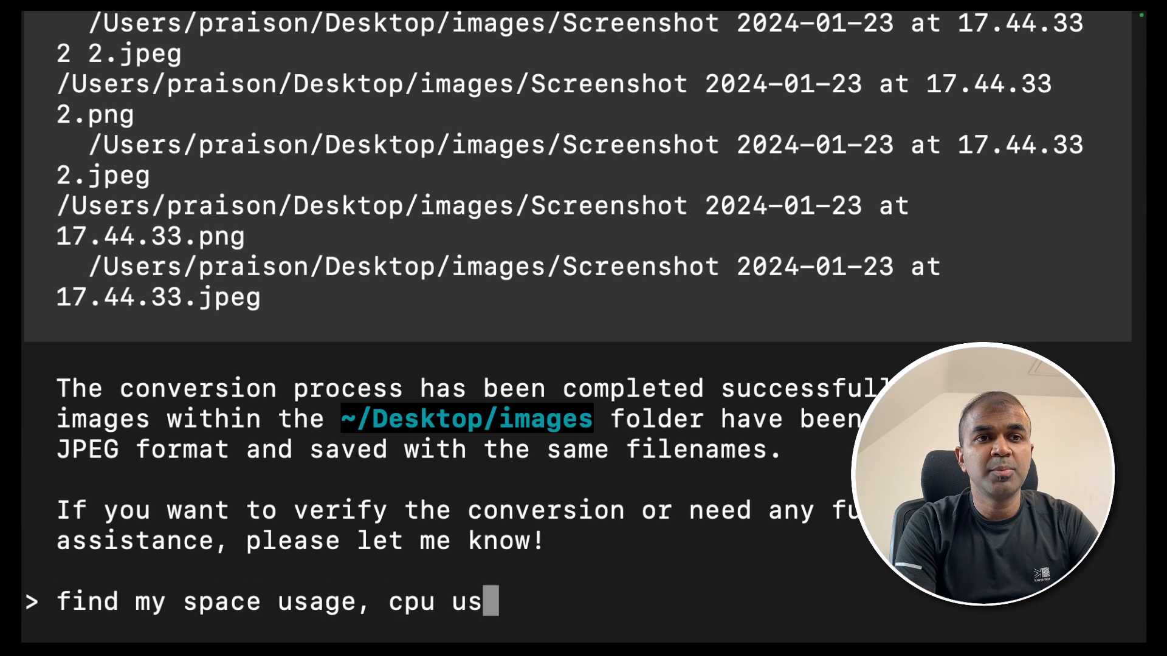
pyautogui.write('age and process mon')
pyautogui.write('/Users/praison/openinterpreter/world_population_data.csv to do EDA')
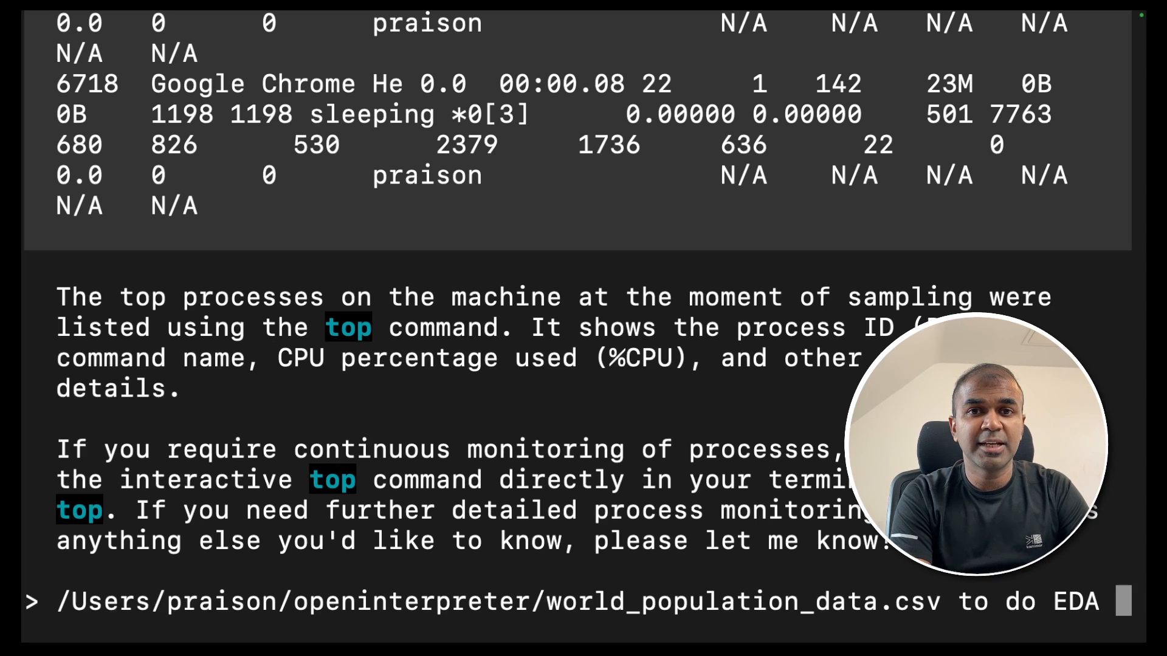
# Step: Request EDA and a plot chart on world_population_data.csv and review the reply's closing sentence
pyautogui.write('nd plot chat')
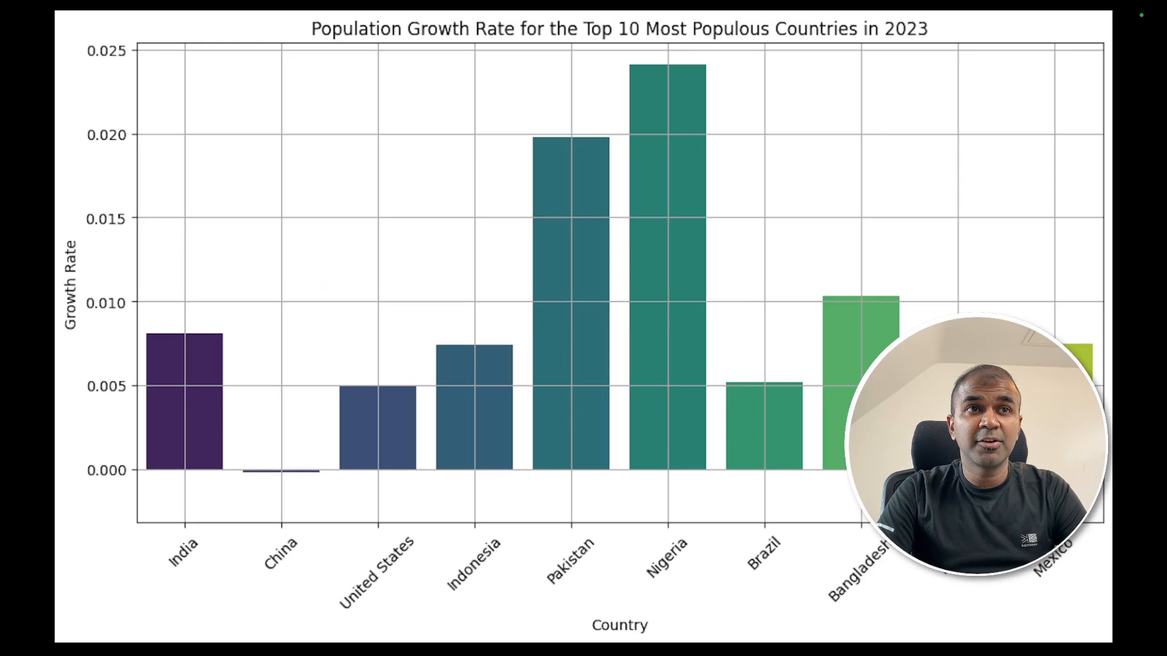
pyautogui.click(527, 65)
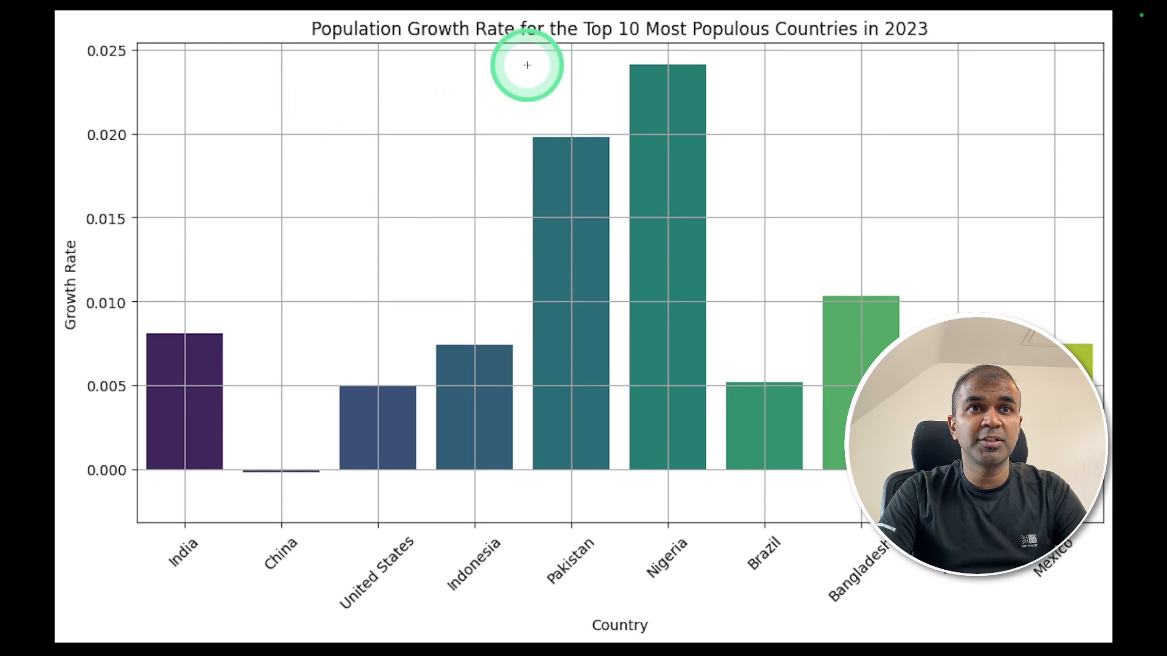
pyautogui.moveTo(915, 75)
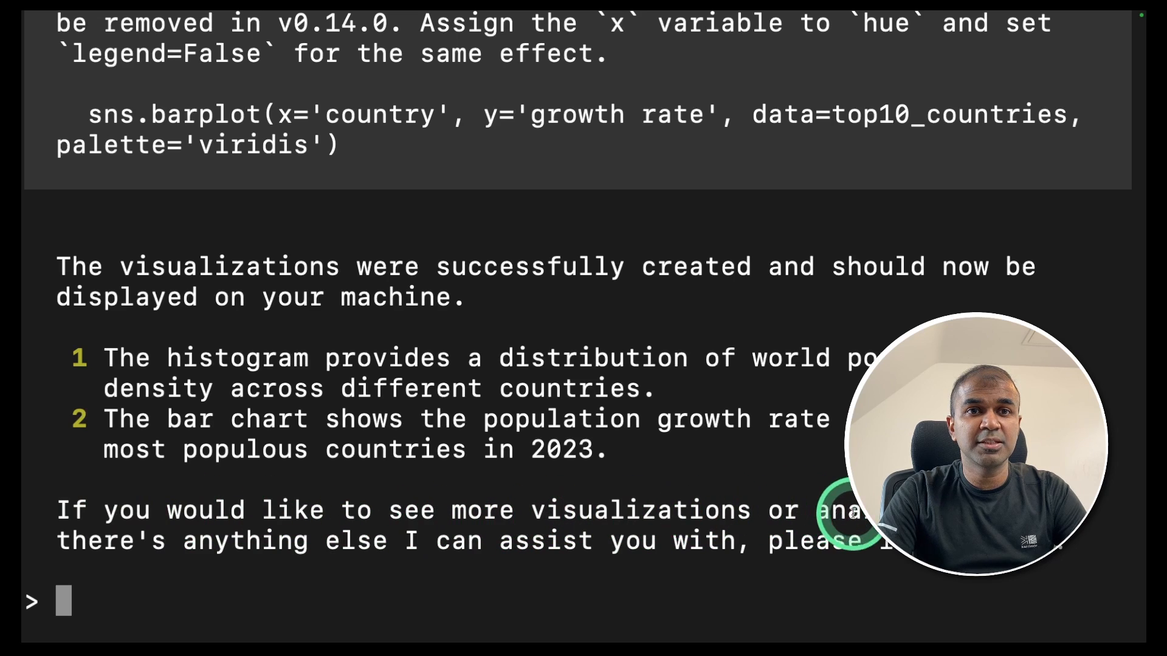
pyautogui.moveTo(406, 540); pyautogui.dragTo(733, 541)
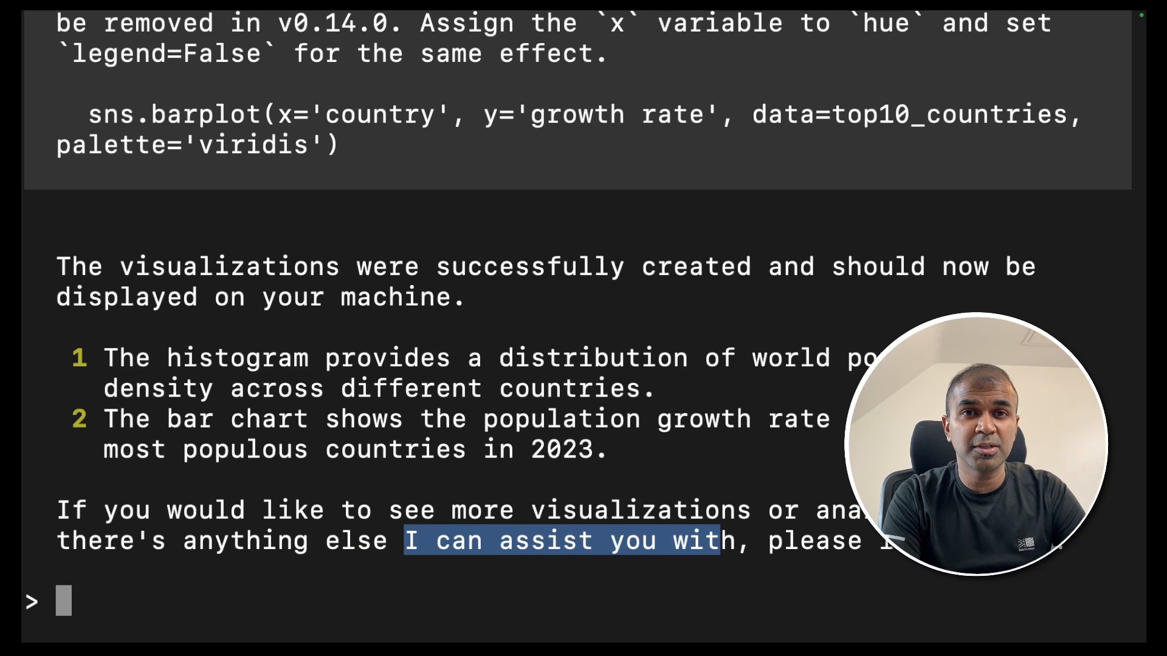
# Step: Ask Open Interpreter to analyse /Users/praison/openinterpreter/server.log and scroll through the findings
pyautogui.write('/Users/praison/openinterpreter/server.log')
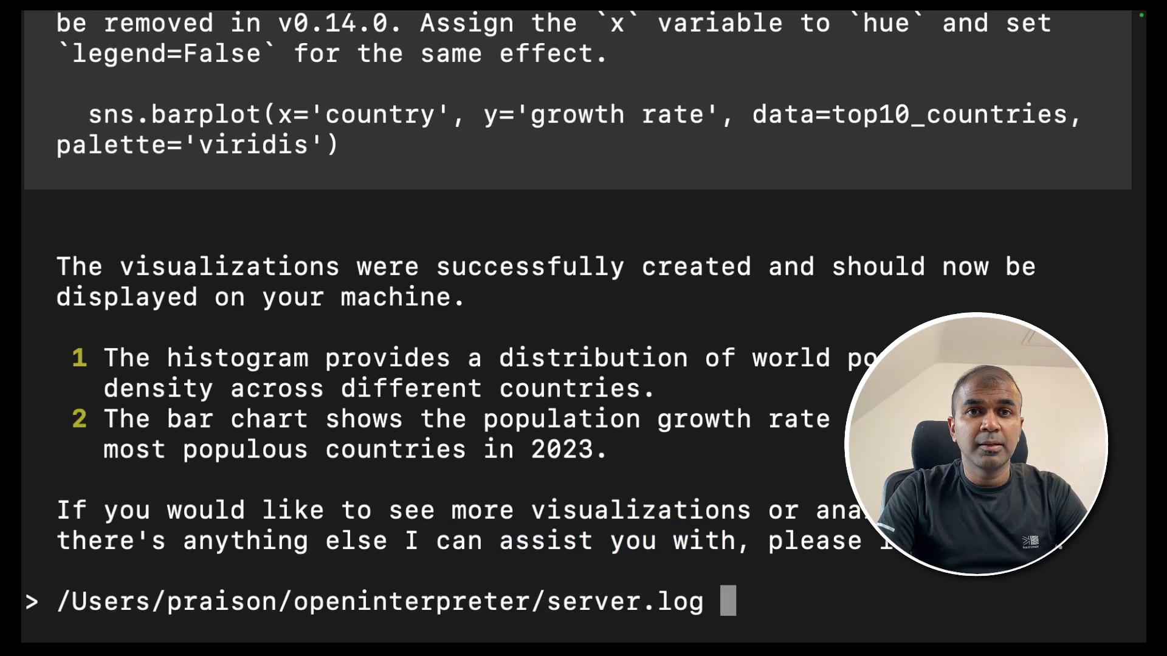
pyautogui.click(709, 616)
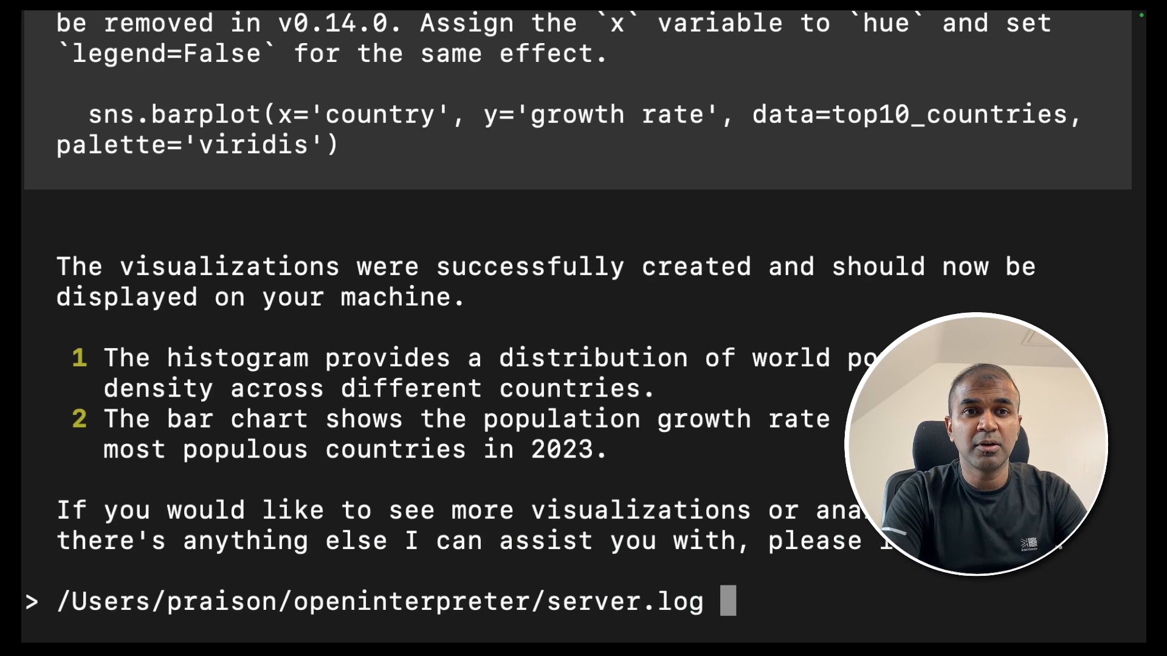
pyautogui.write('analyse')
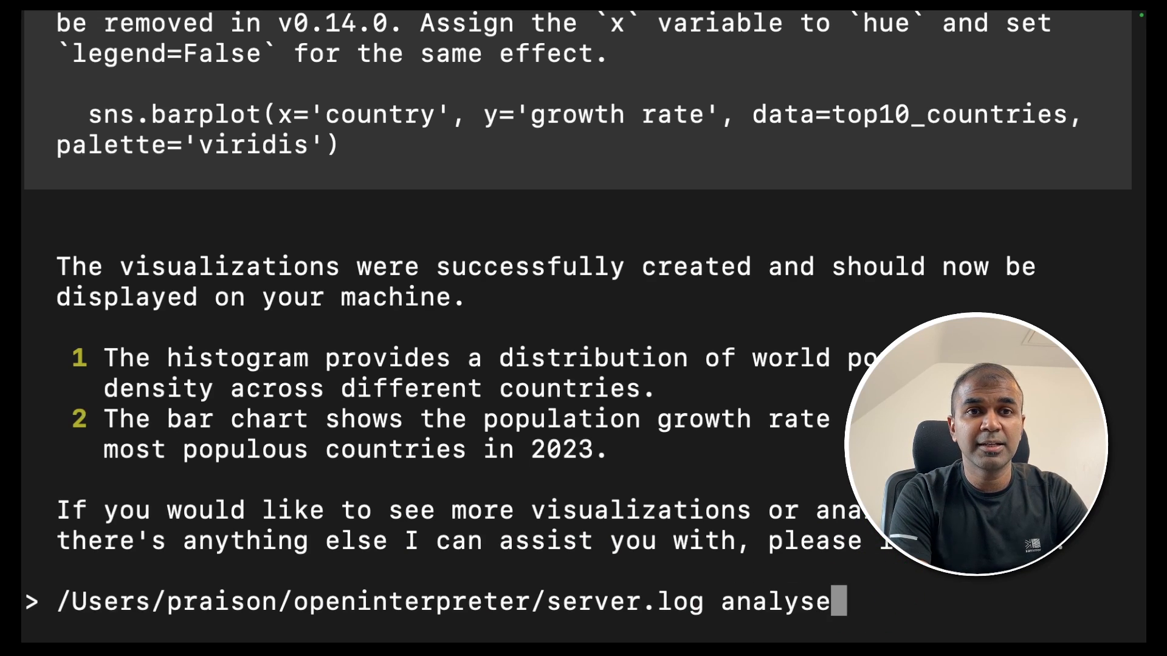
pyautogui.write('this log file')
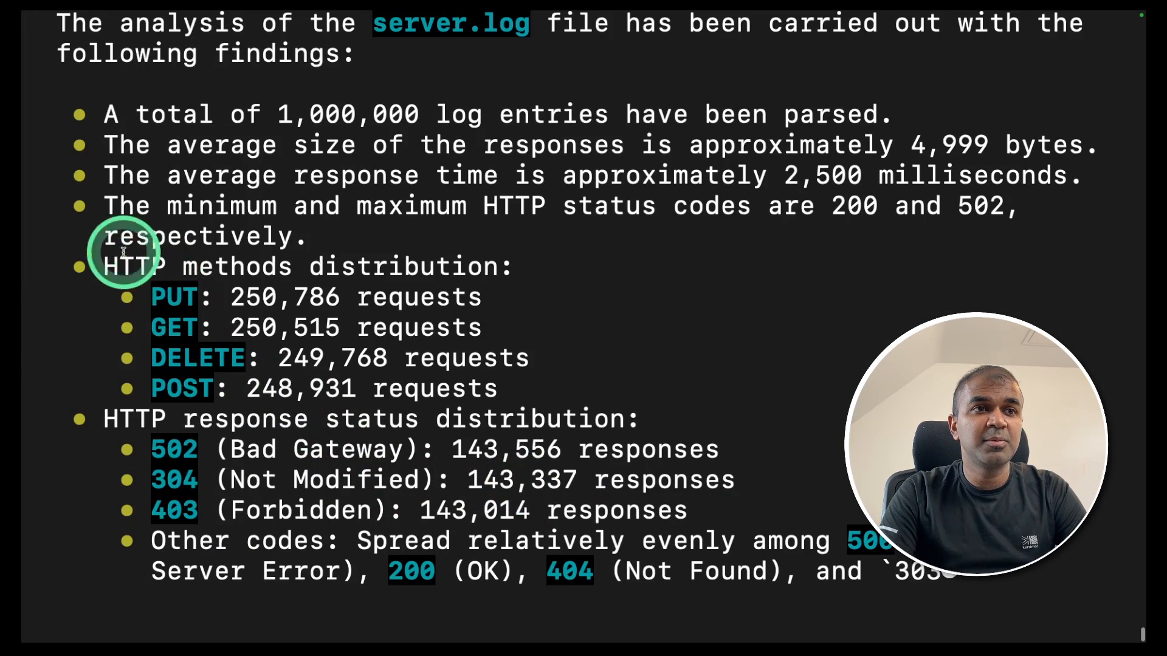
pyautogui.scroll(-3)
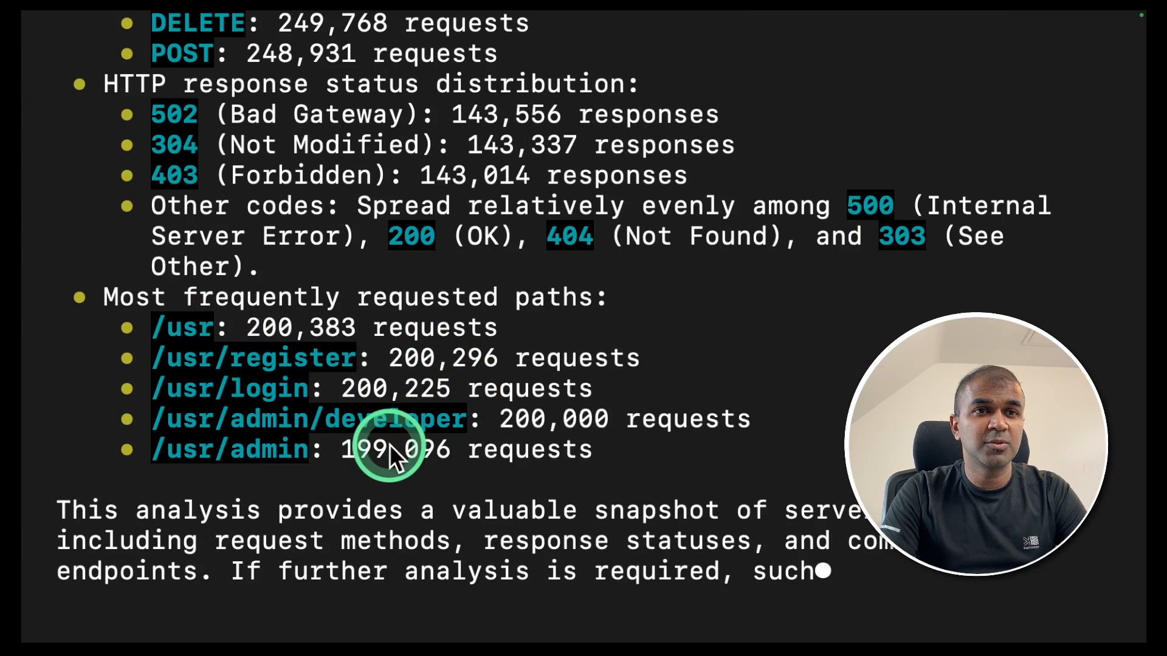
pyautogui.scroll(-3)
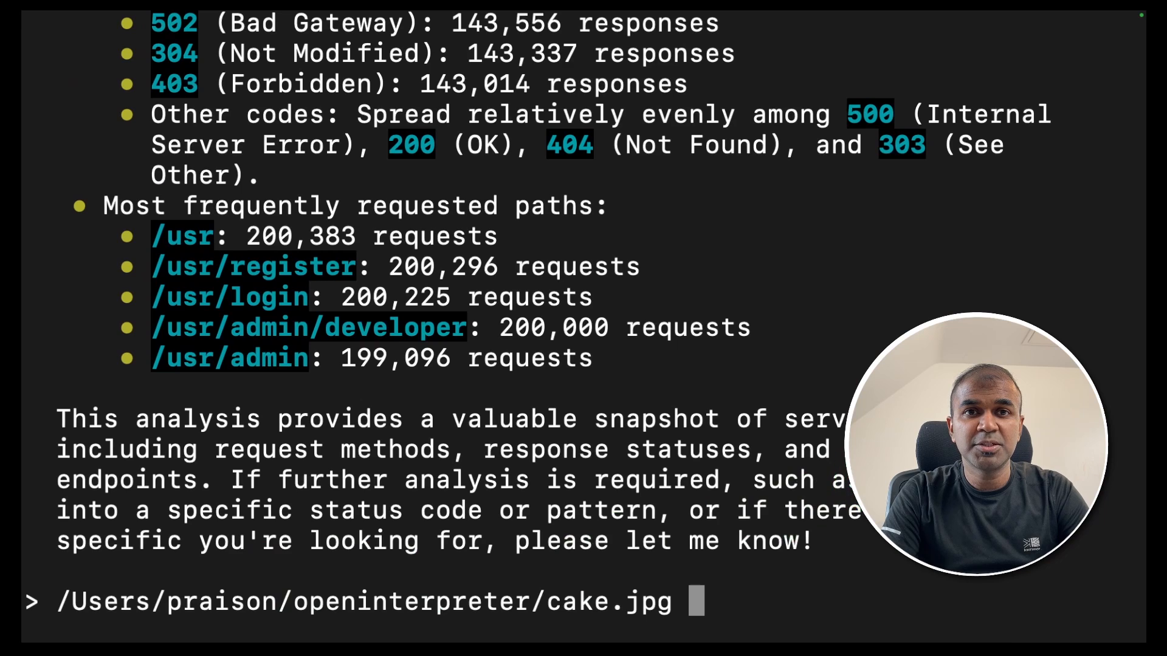
# Step: Ask Open Interpreter to change cake.jpg to greyscale and save it
pyautogui.write('change it to grey')
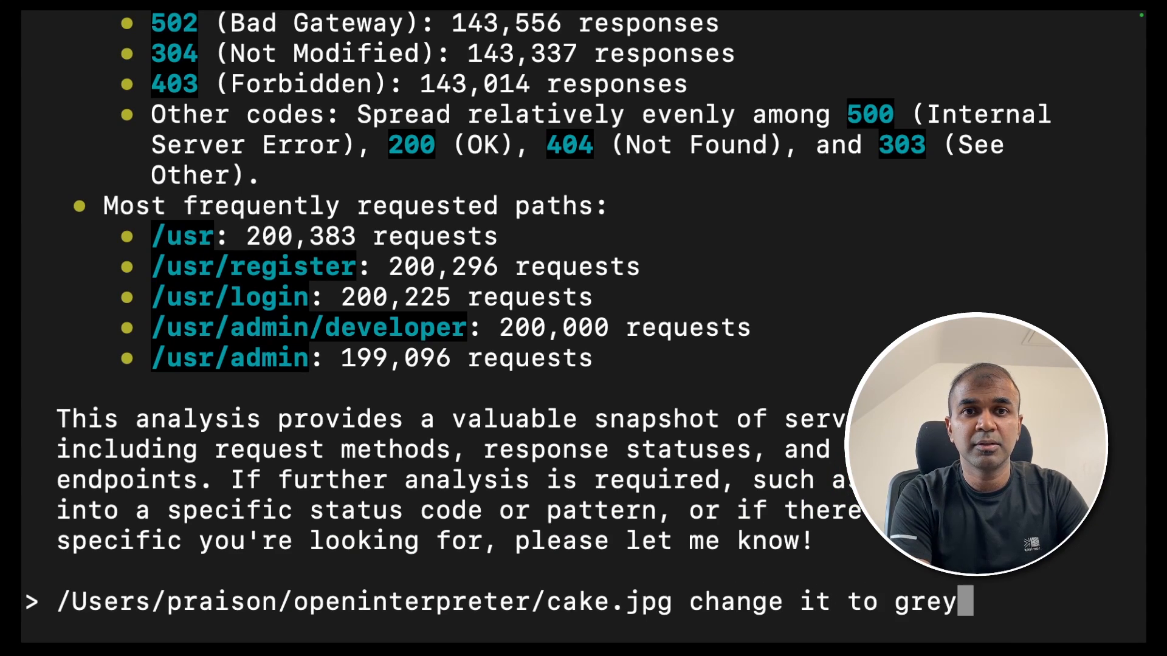
pyautogui.write('scale and save it')
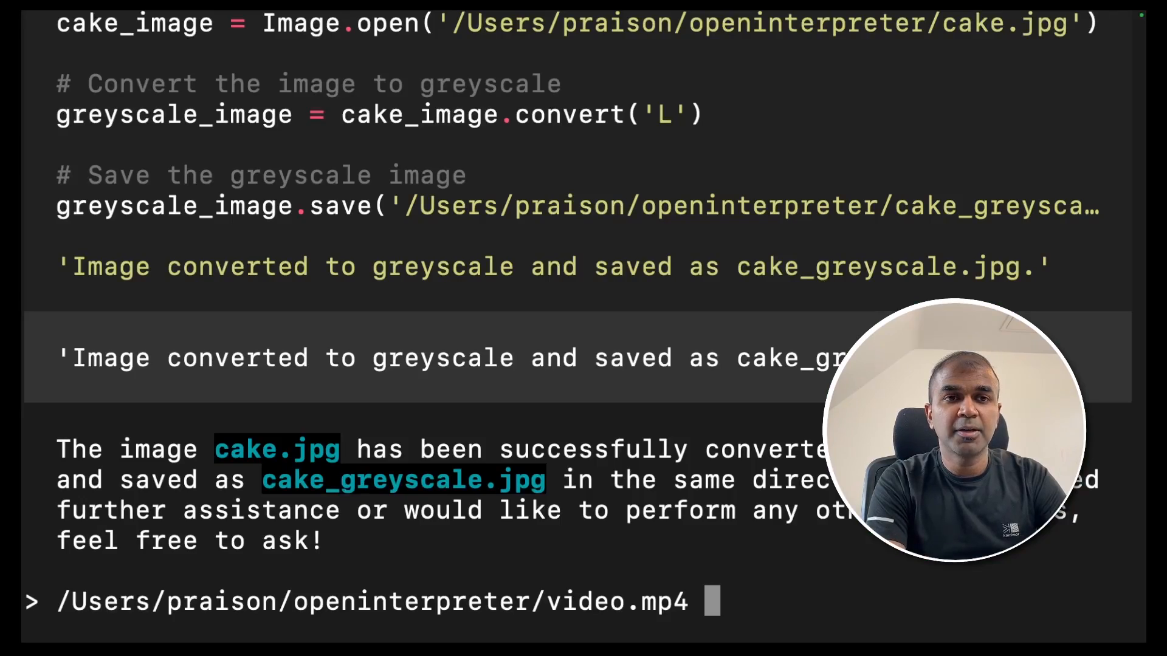
# Step: Ask to convert video.mp4 to greyscale and cut the first 5 seconds, then trim it to 5 seconds
pyautogui.write('convert it to greyscale and c')
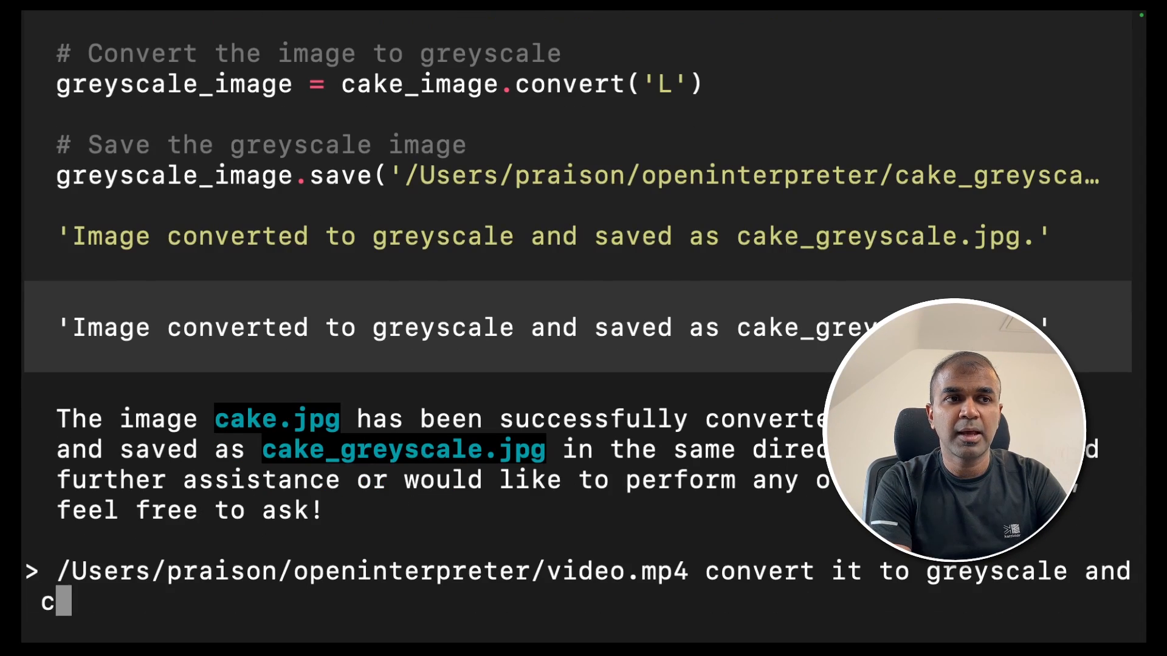
pyautogui.write('ut the first 5')
pyautogui.write('Trim the video')
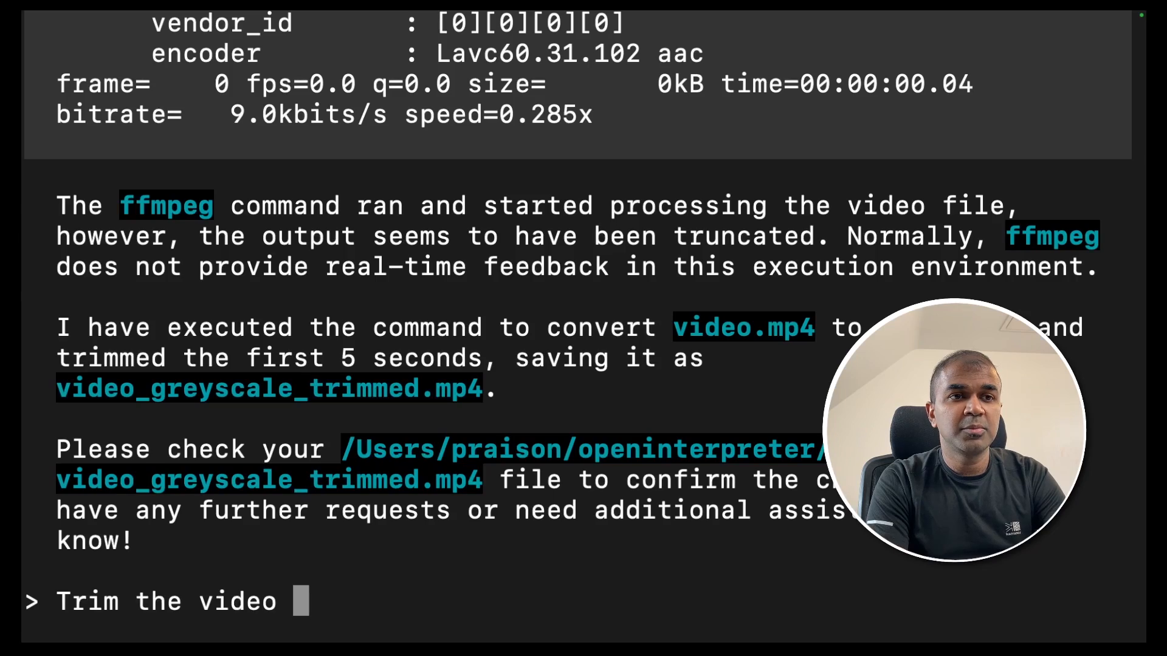
pyautogui.write('to 5 seconds')
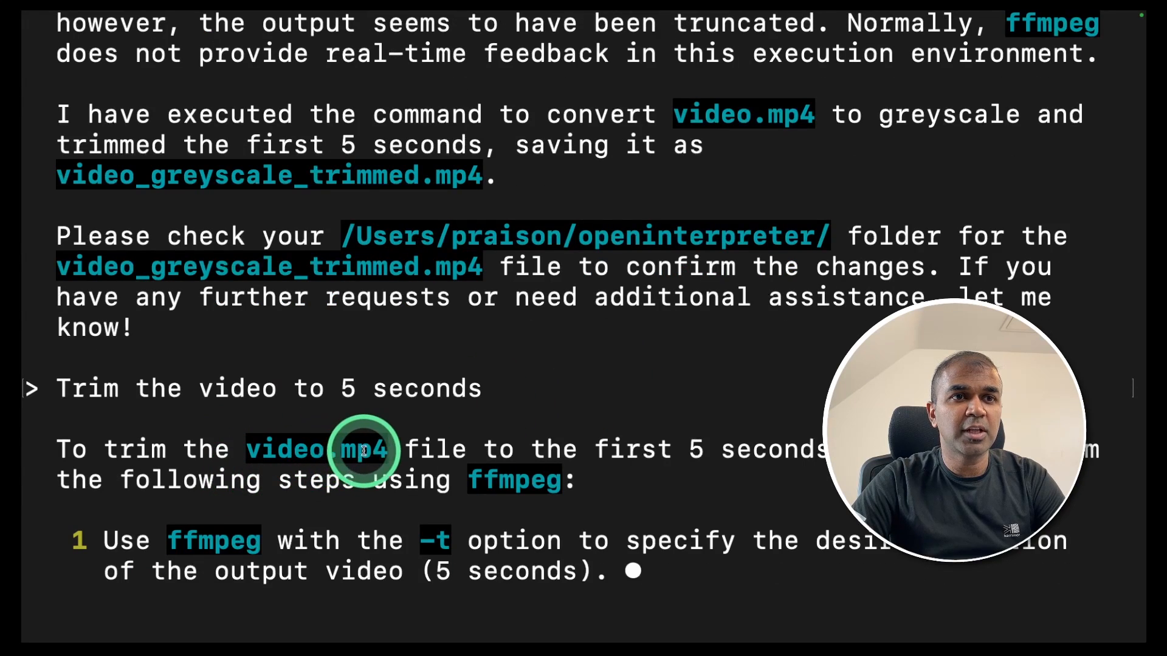
pyautogui.scroll(-3)
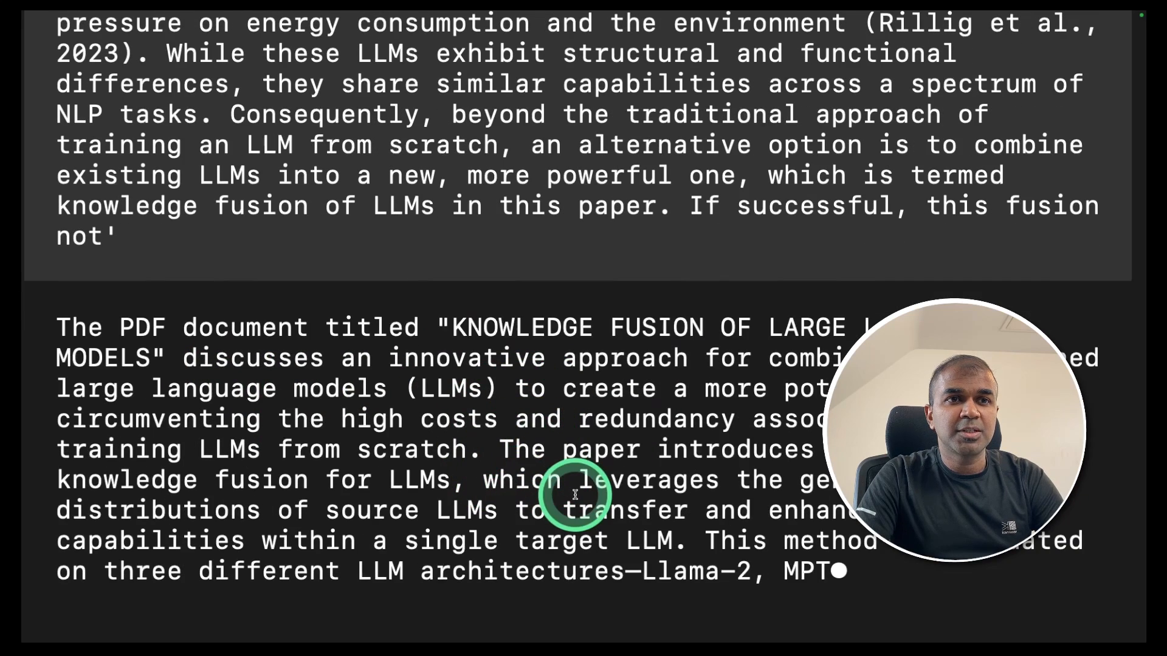
# Step: Ask Open Interpreter to generate a one-minute C Major melody and save it to a file
pyautogui.write('Generate a music in C Major scale, melody for 1 minute')
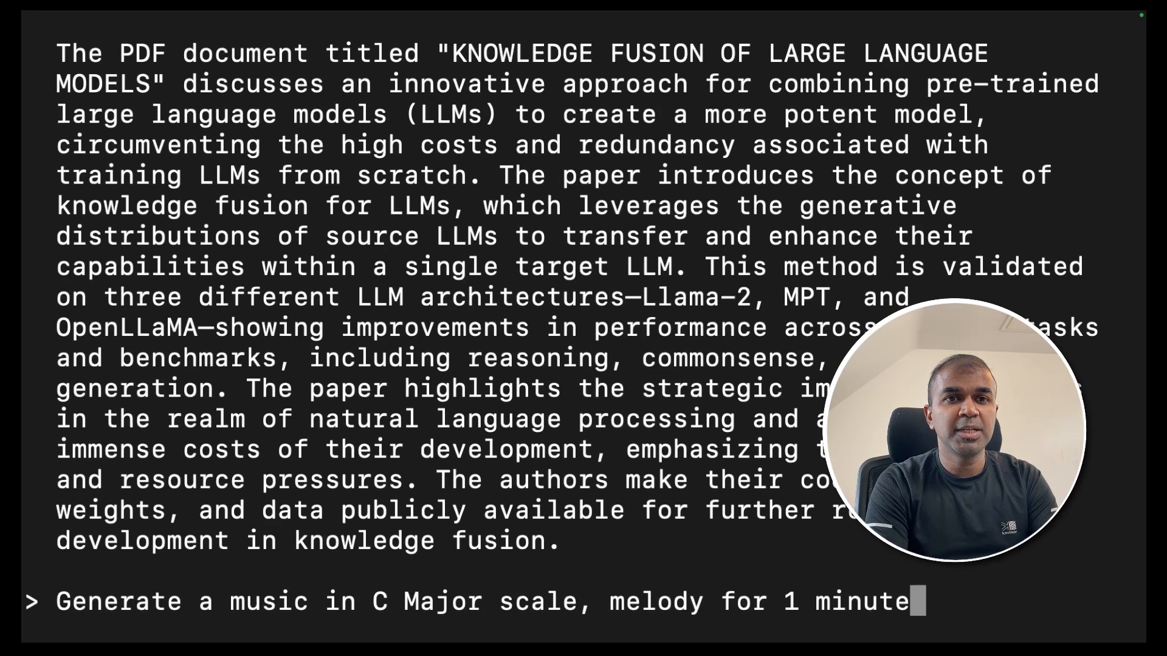
pyautogui.write('and save it in a file')
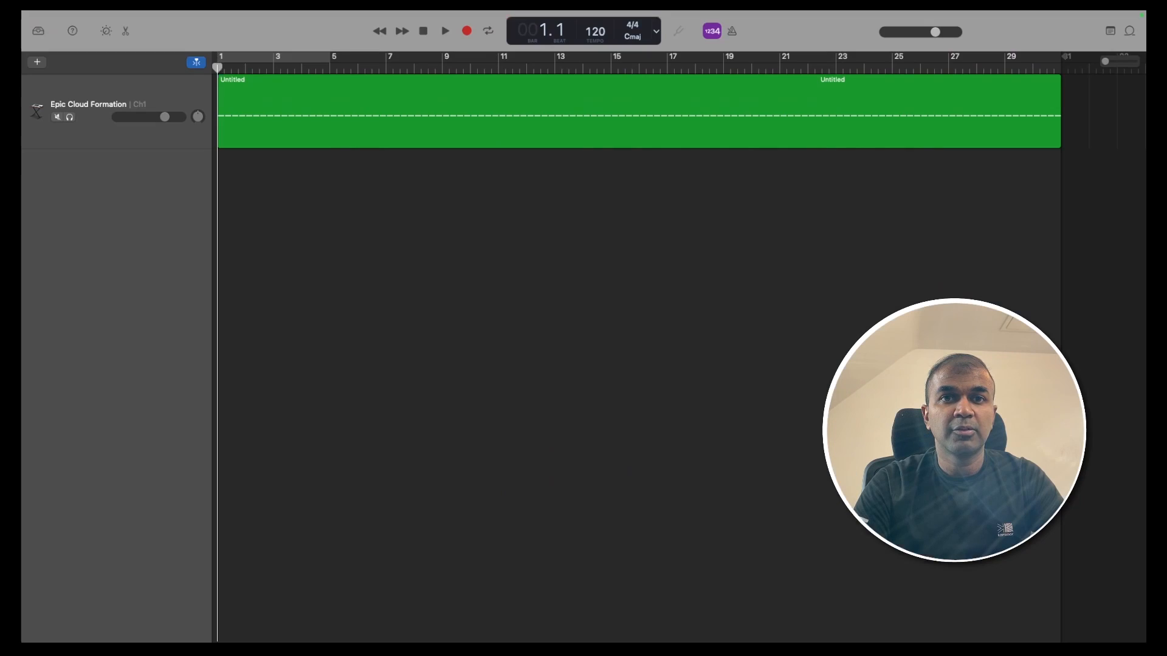
# Step: Play back the generated melody.mid track in Logic Pro, then stop it
pyautogui.click(444, 30)
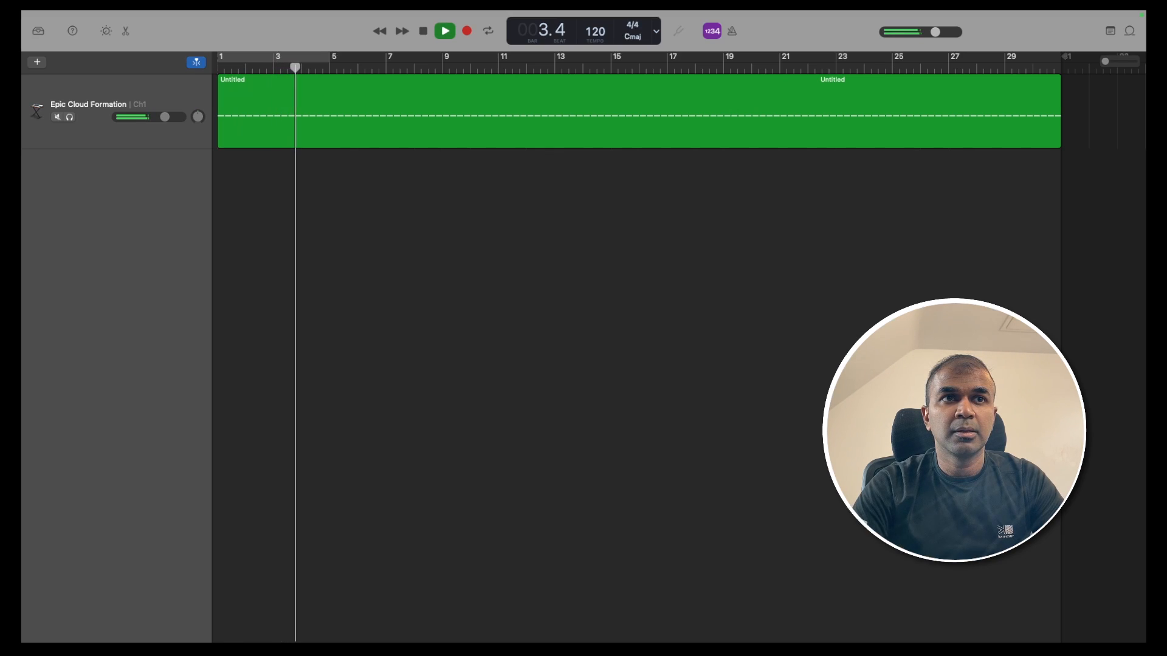
pyautogui.click(445, 30)
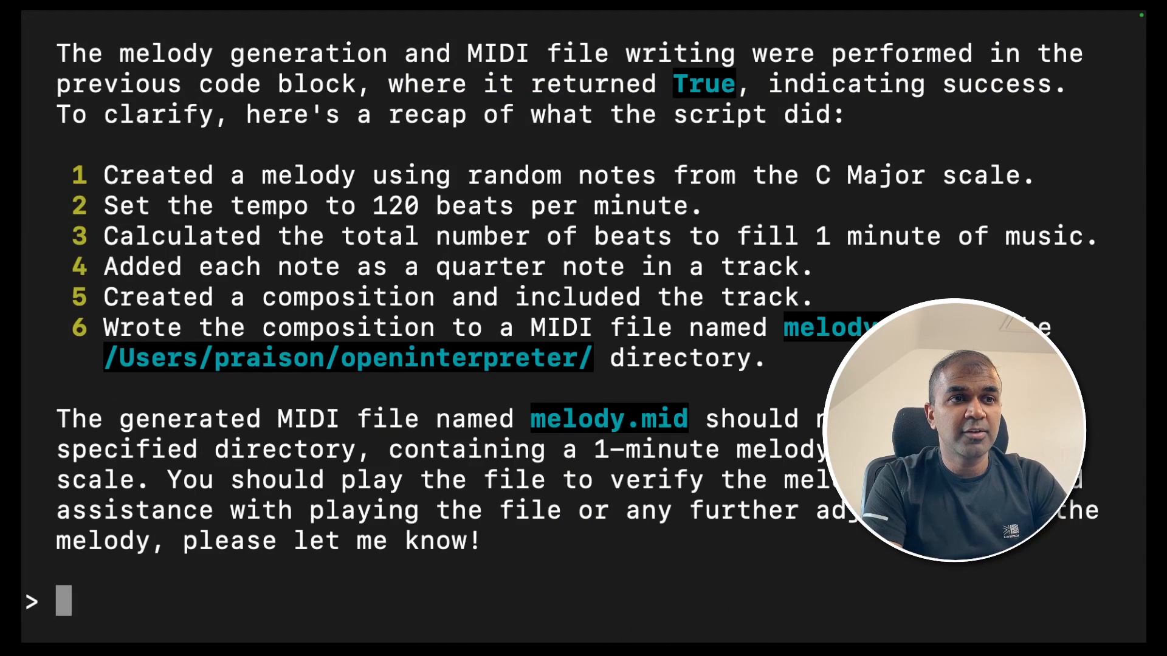
# Step: Request 'You compose the melody with ABC Notation and save it' at the interpreter prompt
pyautogui.write('Use')
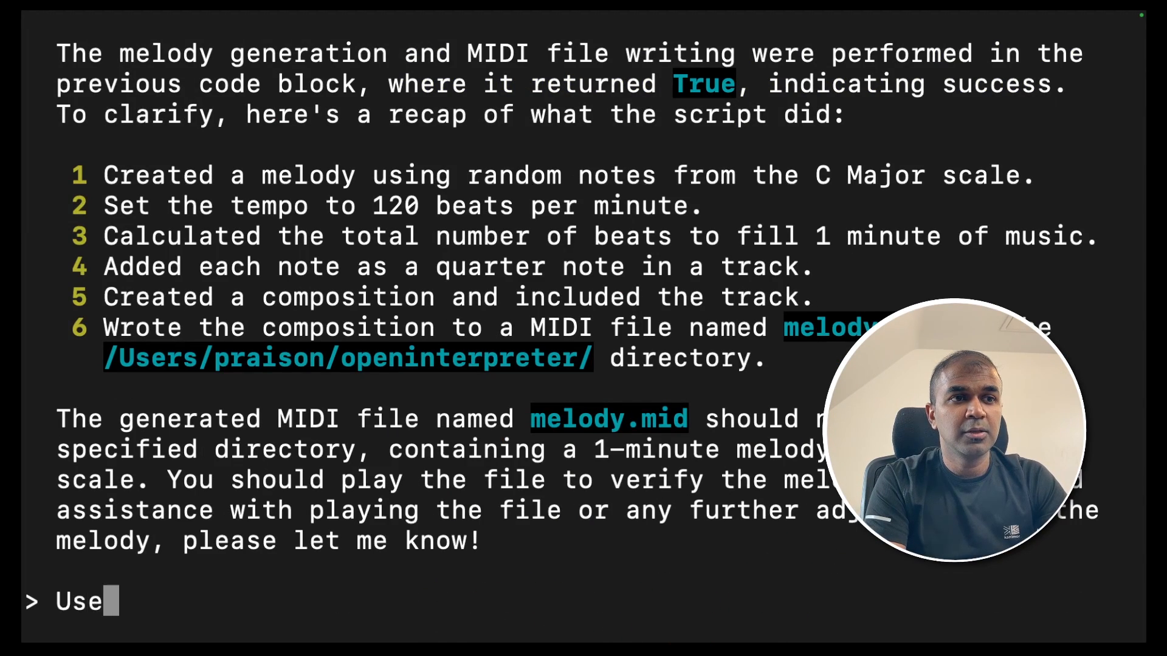
pyautogui.write('ABC notation and')
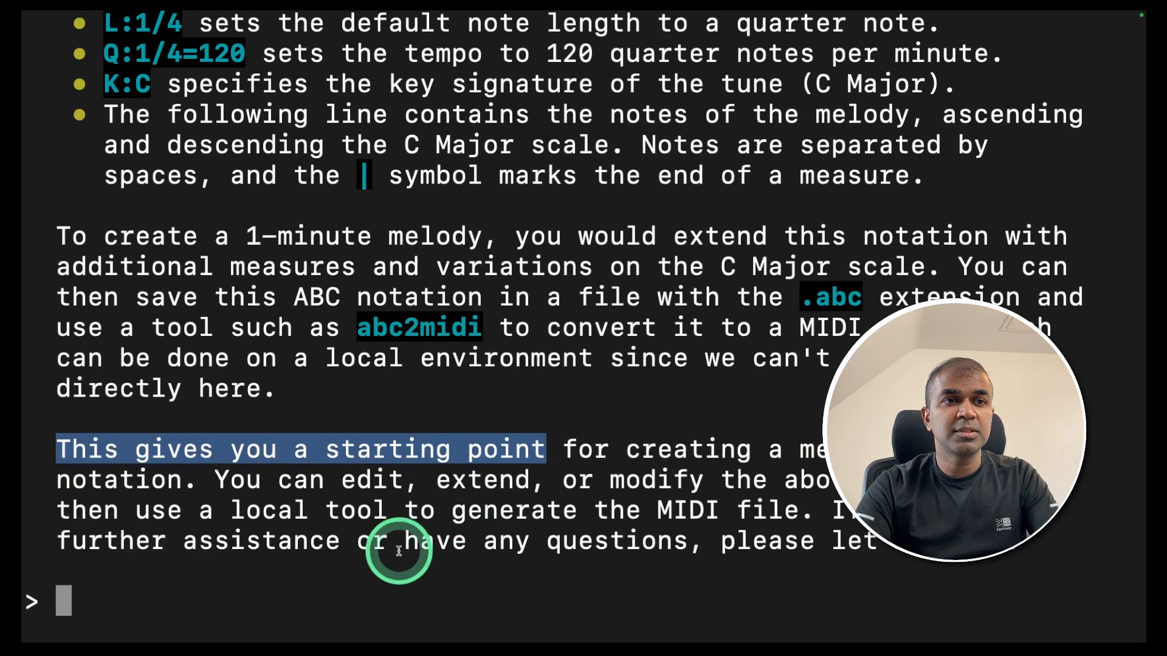
pyautogui.write('You compose the melody')
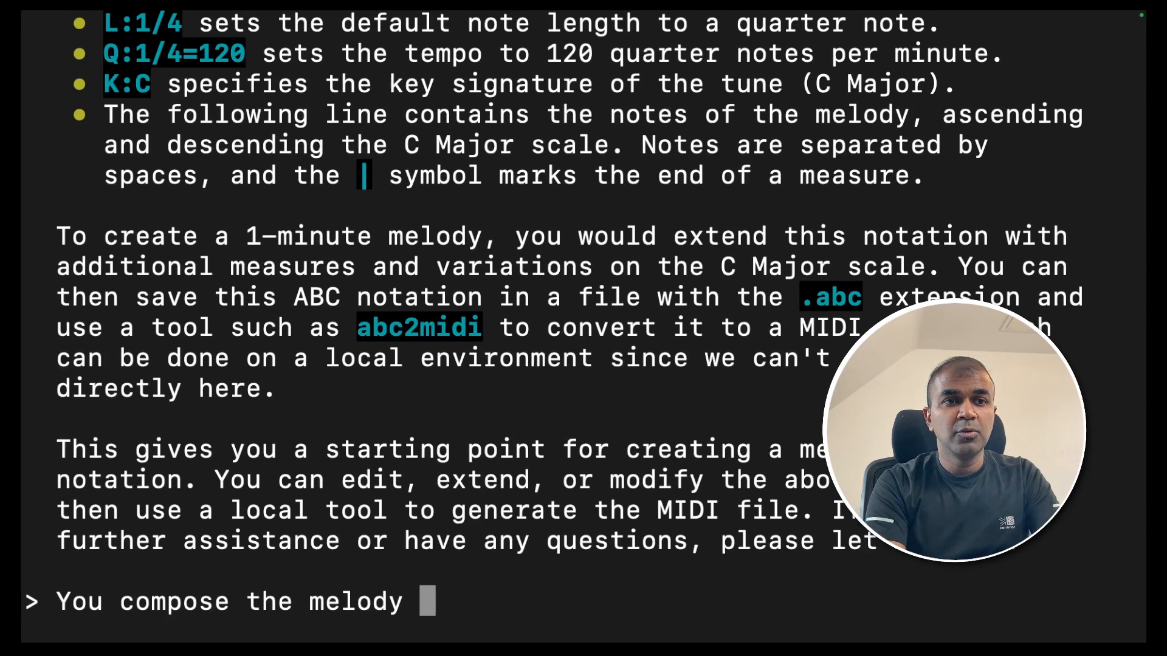
pyautogui.write('with ABC Notation')
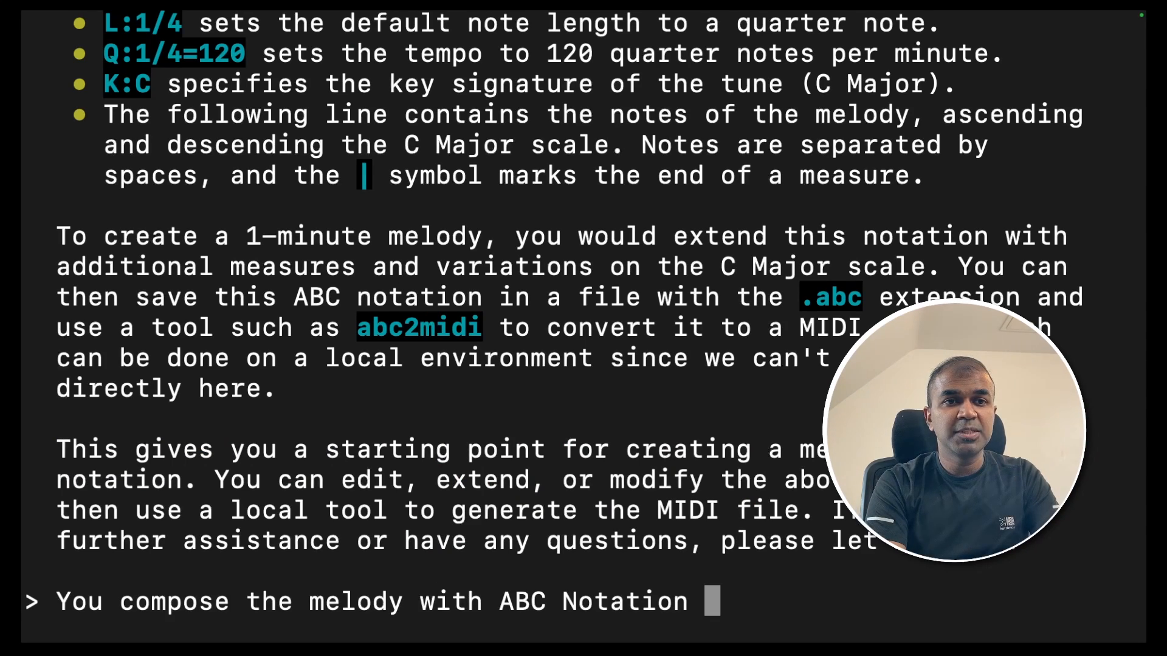
pyautogui.write('and save it')
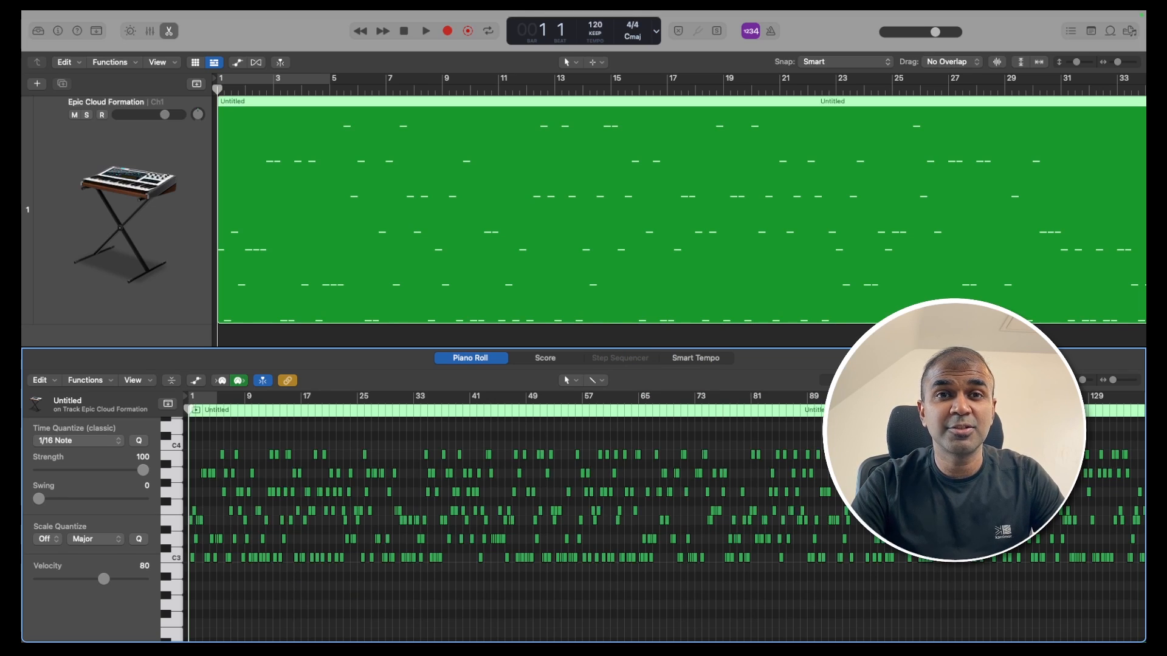
# Step: Play the ABC-composed melody track in Logic Pro and stop playback
pyautogui.click(424, 30)
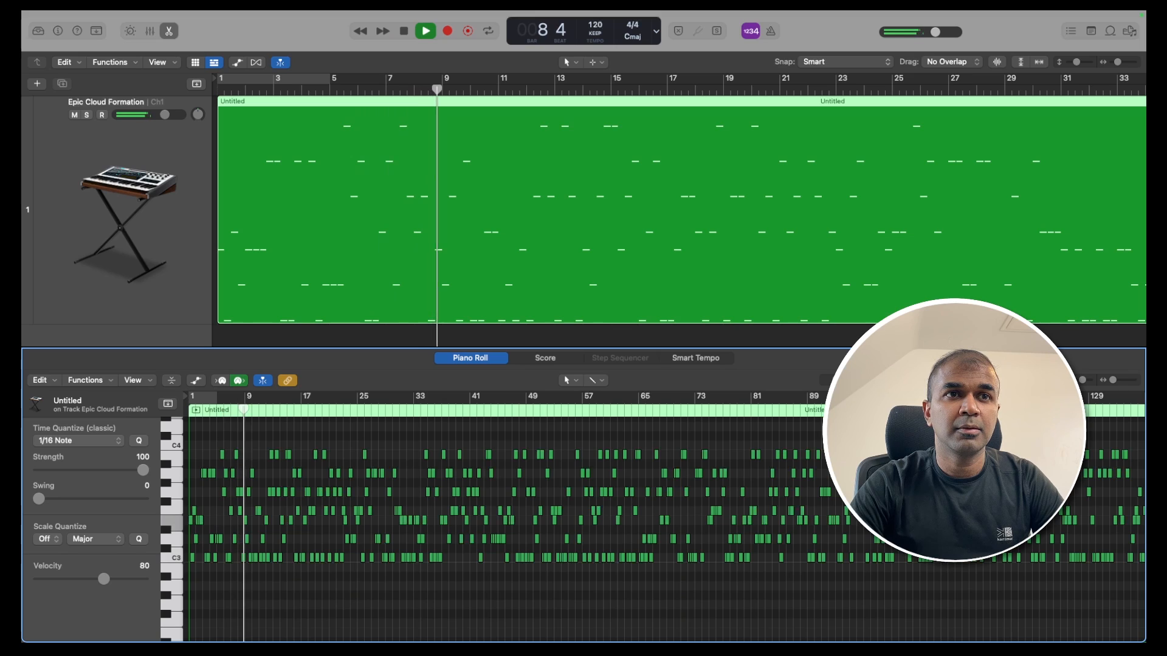
pyautogui.click(405, 31)
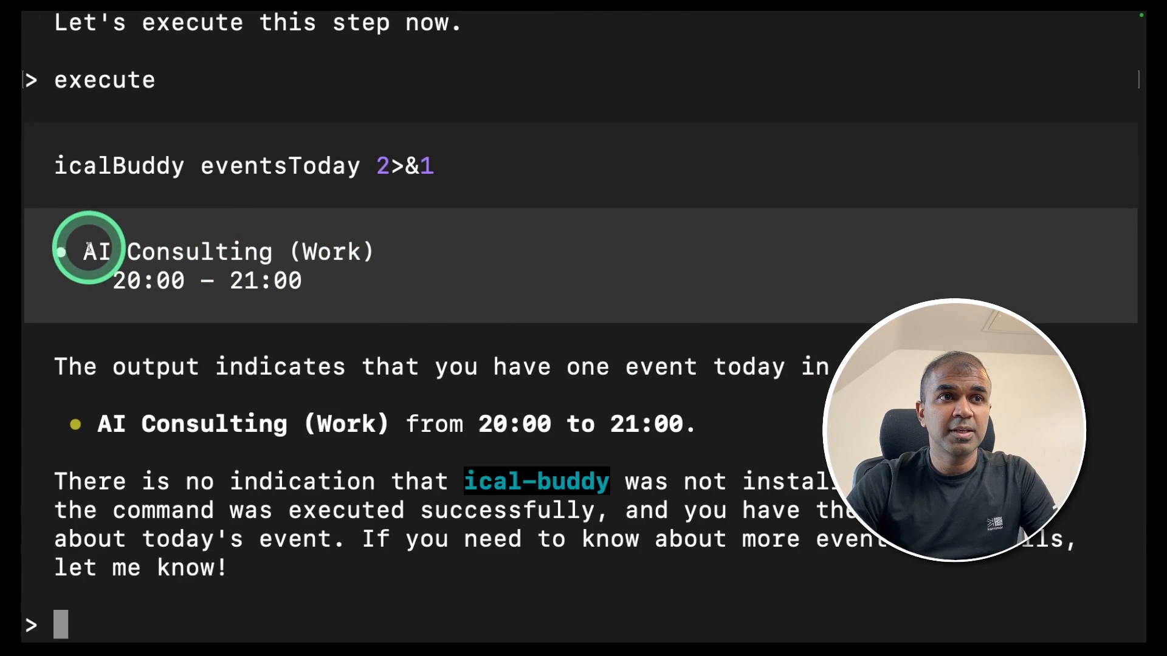
pyautogui.moveTo(386, 347)
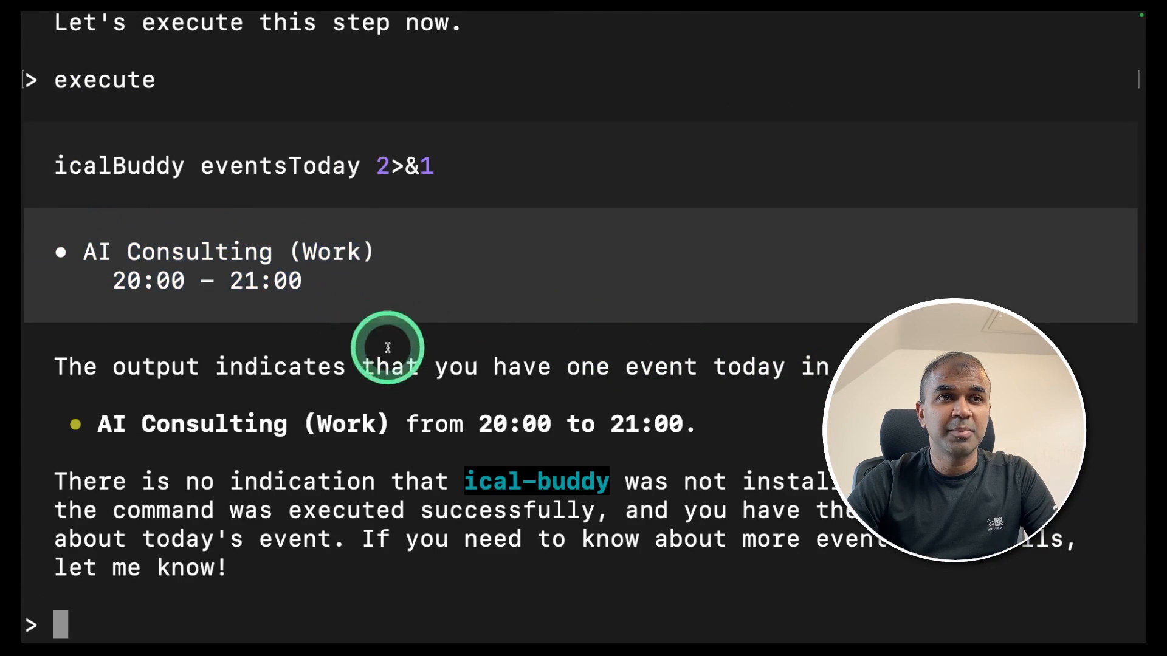
# Step: Add an AI Consulting event from 9pm to 10pm to the calendar, then request an email about today's meetings
pyautogui.write('Add a AI Consulting event from 9pm to 10pm to my calendar')
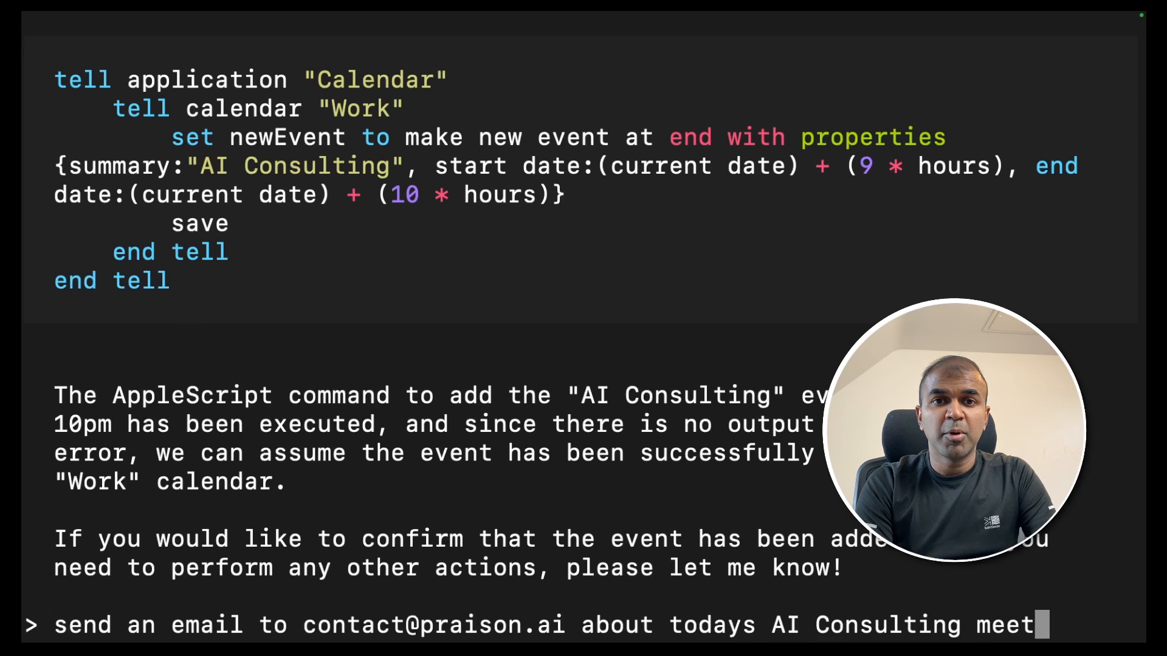
pyautogui.write('ings')
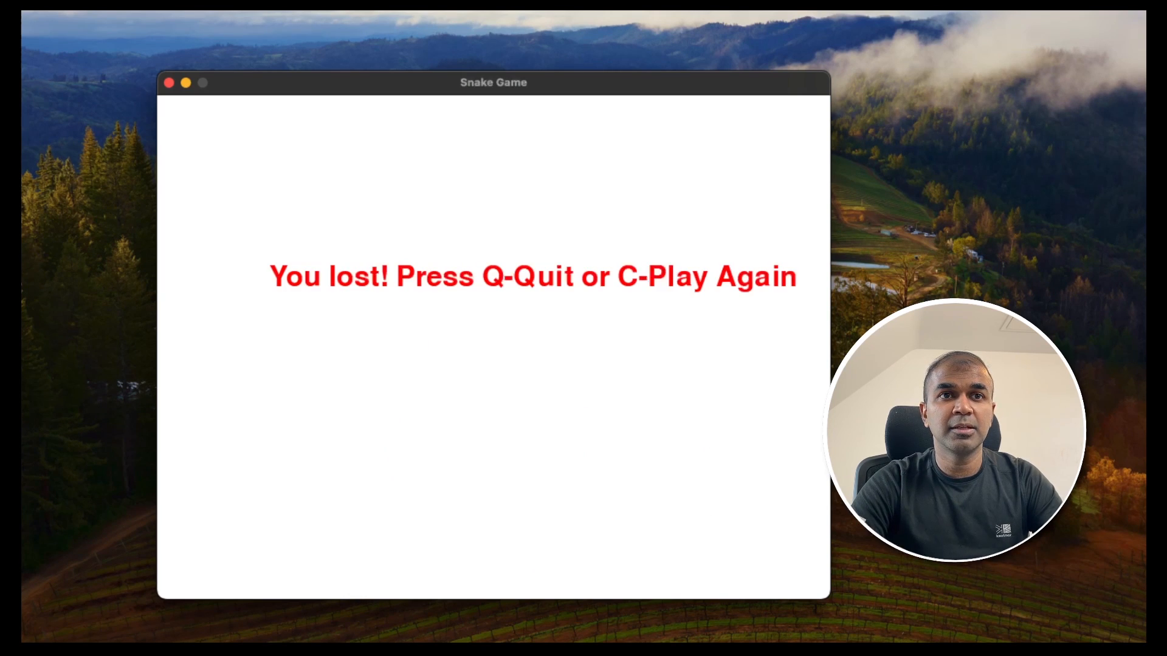
# Step: Quit the pygame Snake game from its 'You lost!' screen
pyautogui.press('c')
pyautogui.write('Create')
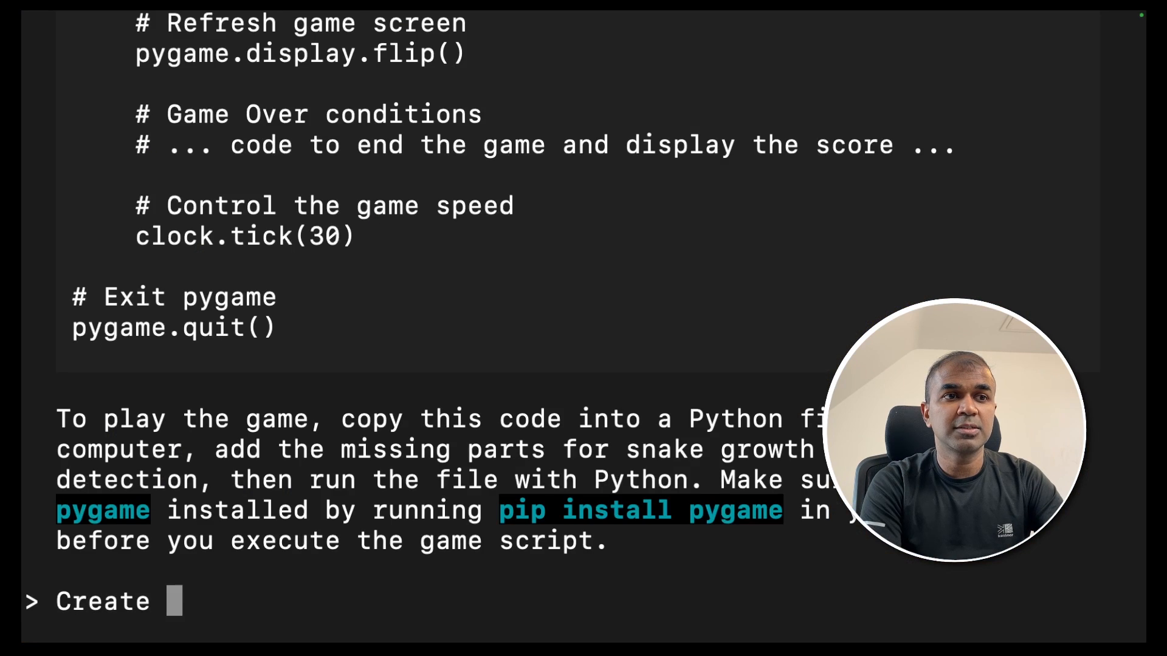
# Step: Request 'Create a snake game using HTML and javascript and save it' from Open Interpreter
pyautogui.write('a snake game using HTML and')
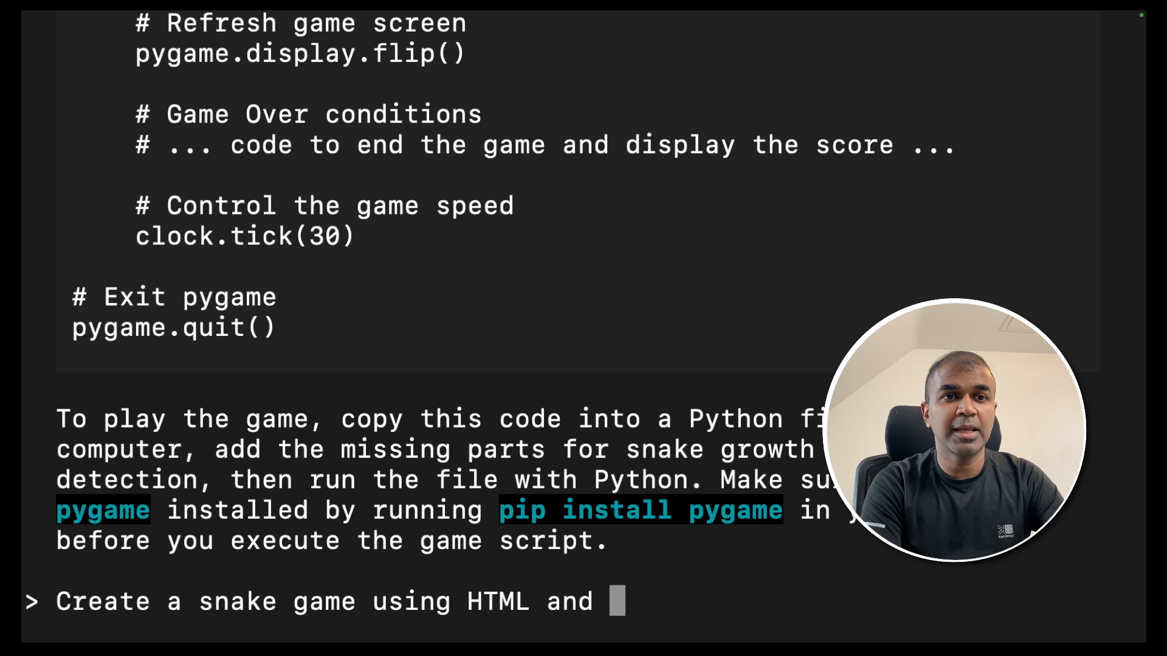
pyautogui.write('javascript and save i')
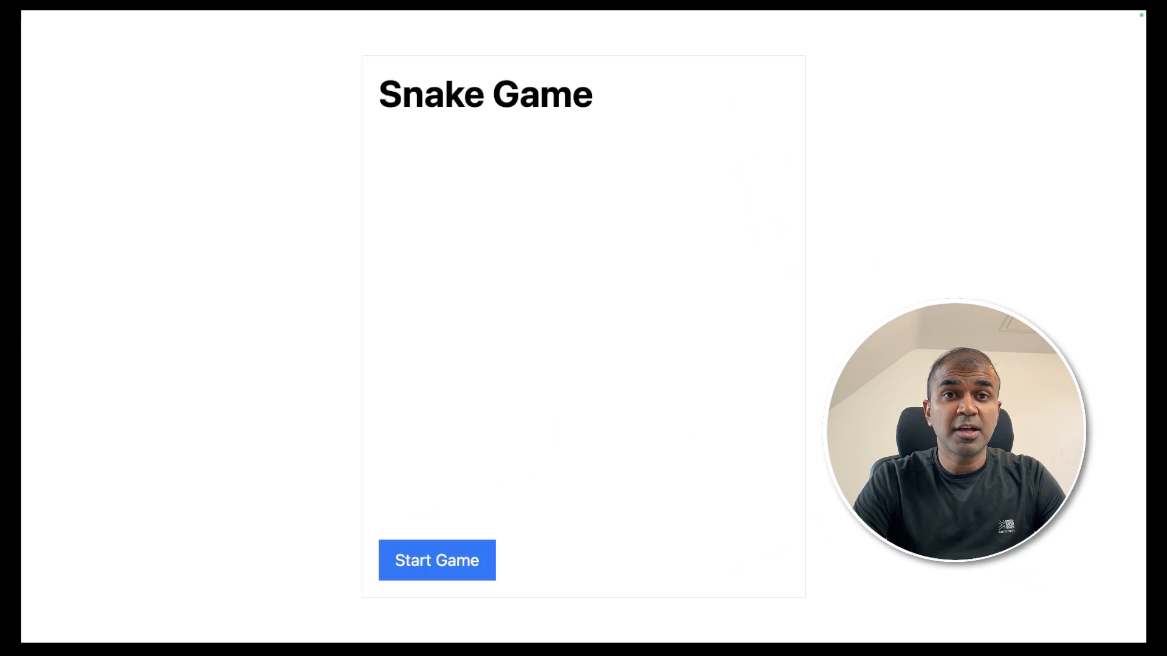
# Step: Start a round of the browser Snake Game with the Start Game button
pyautogui.click(434, 562)
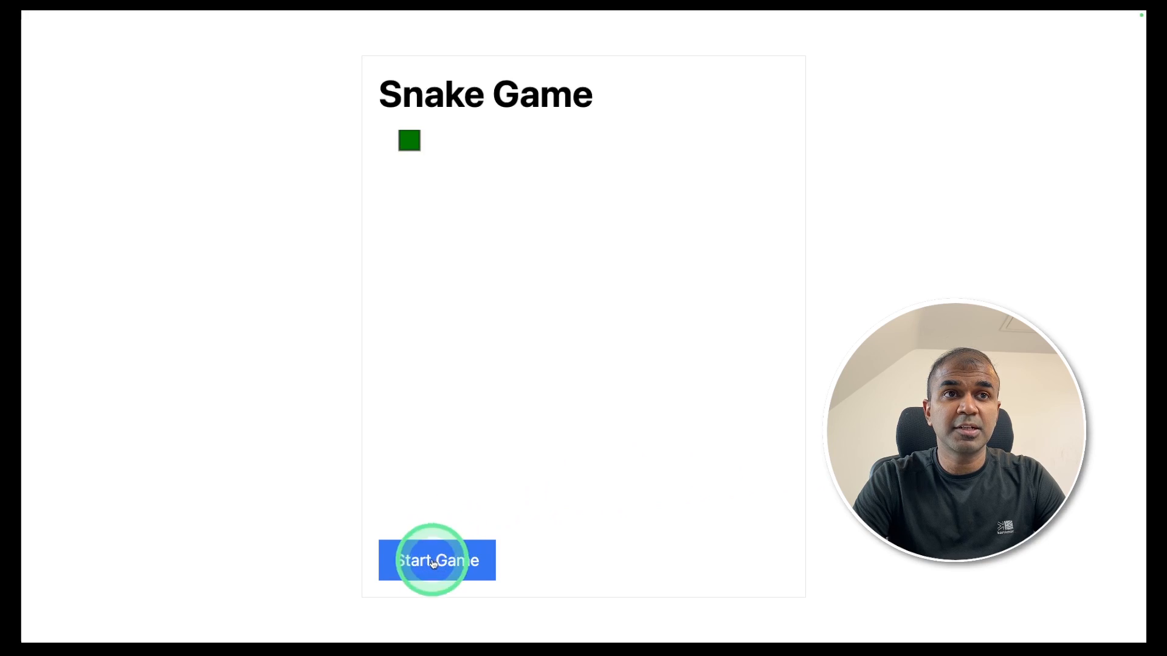
pyautogui.click(434, 560)
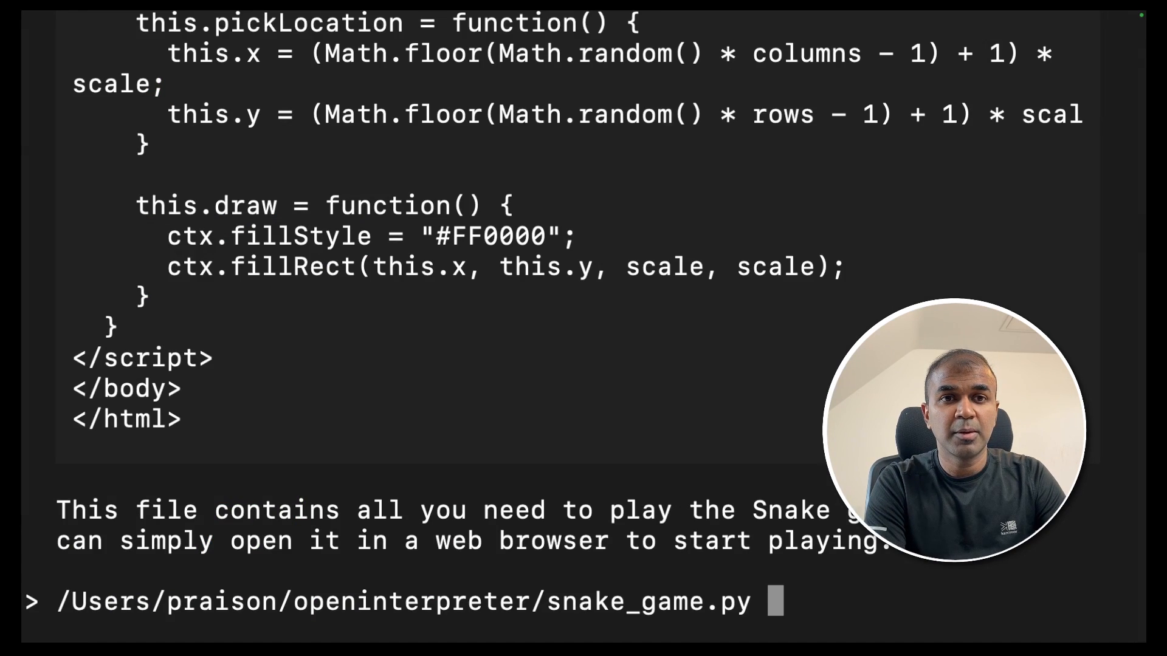
# Step: Ask Open Interpreter to refactor the code in the pasted snake_game.py file
pyautogui.write('refactor the co')
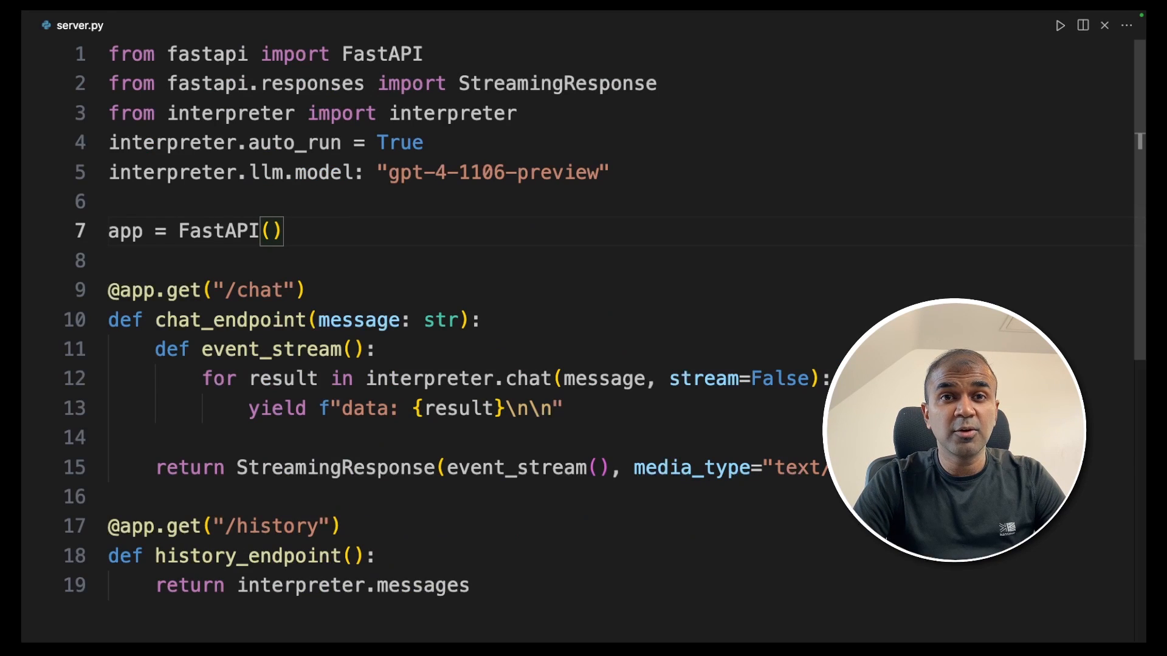
# Step: Focus the server.py FastAPI script with /chat and /history endpoints in the VS Code editor
pyautogui.click(245, 194)
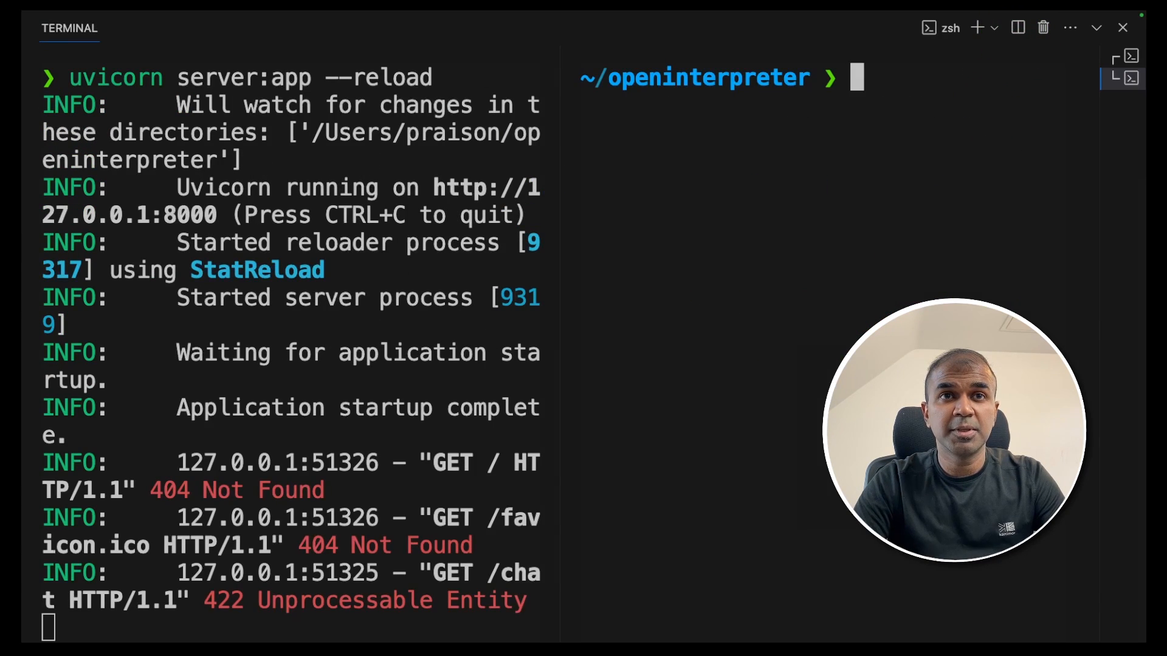
# Step: Query the /chat endpoint with curl at localhost:8000 asking to list files on the Desktop
pyautogui.write('curl http://localhost:8000/chat\\?message\\=list+files+in+desktop')
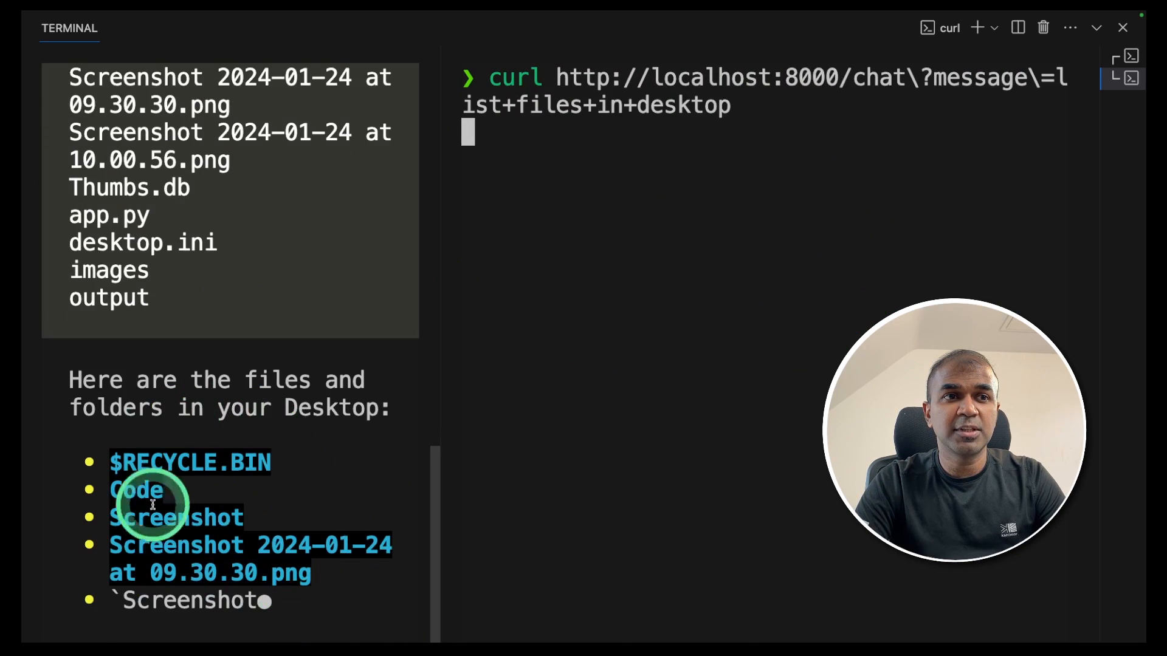
pyautogui.press('Enter')
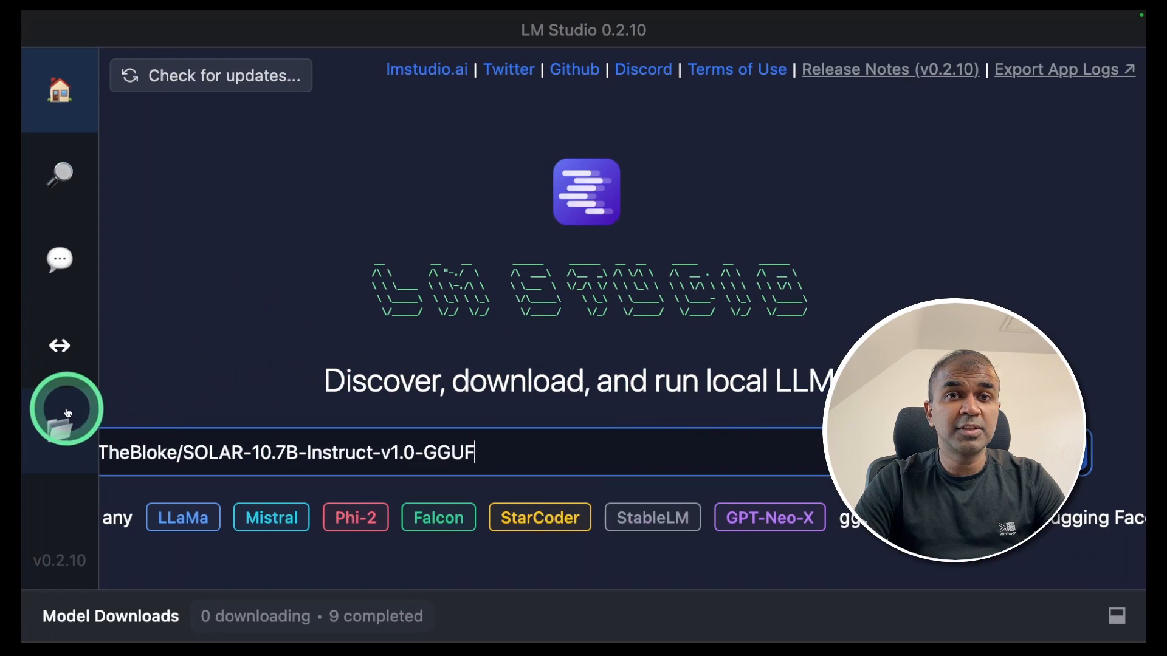
# Step: Show the My Models collection of downloaded local models in LM Studio
pyautogui.click(59, 346)
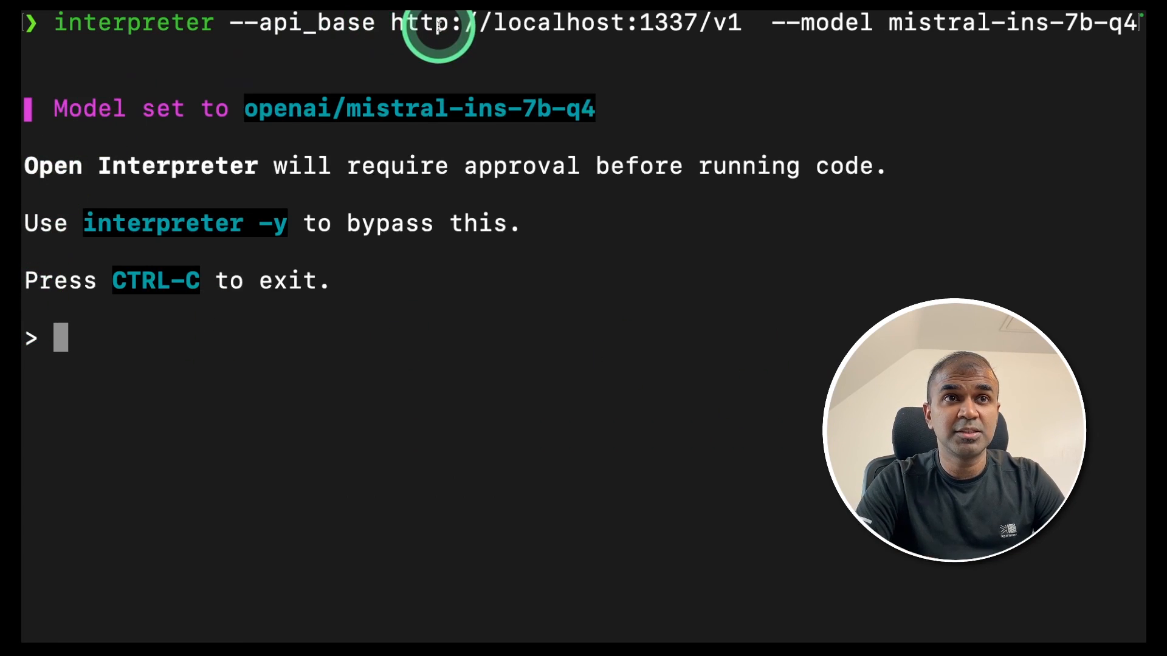
pyautogui.moveTo(391, 23); pyautogui.dragTo(700, 23)
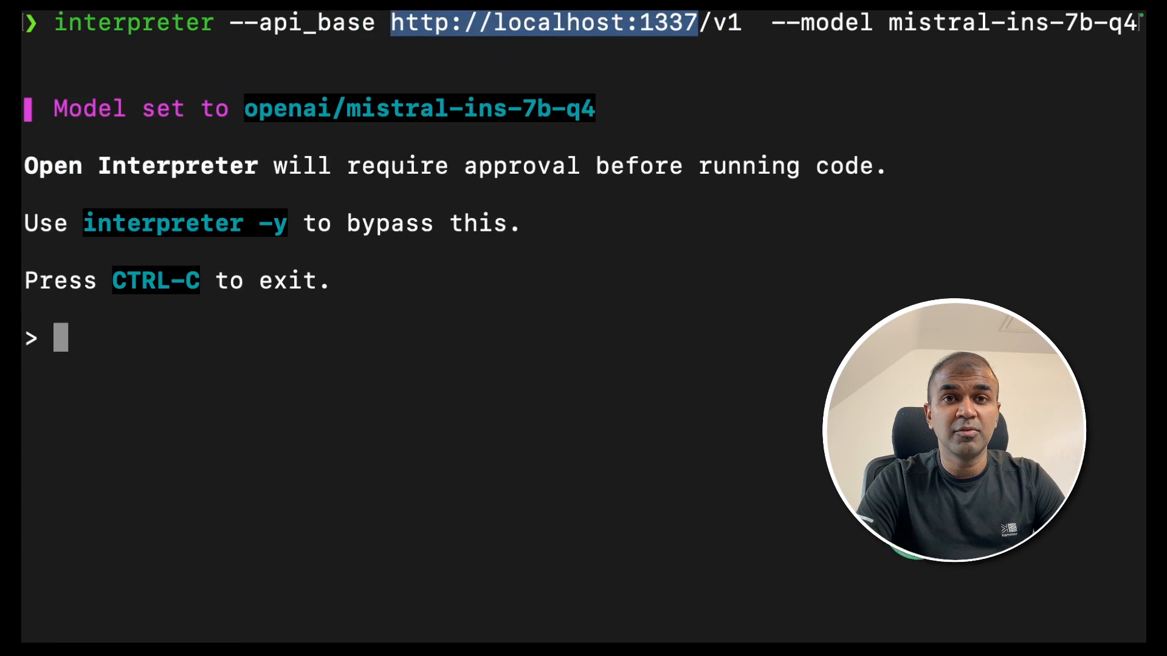